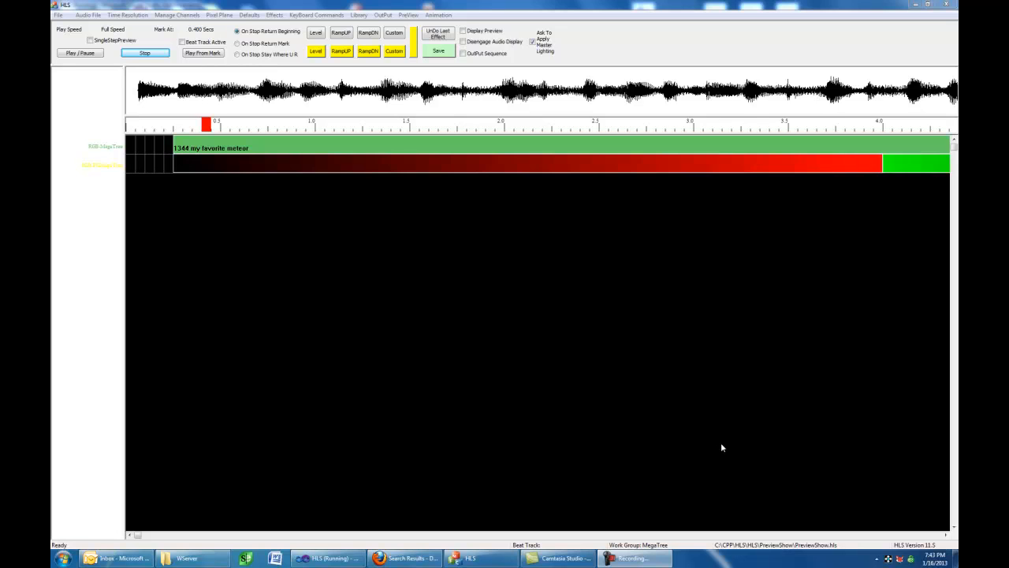
mouse_move(561, 397)
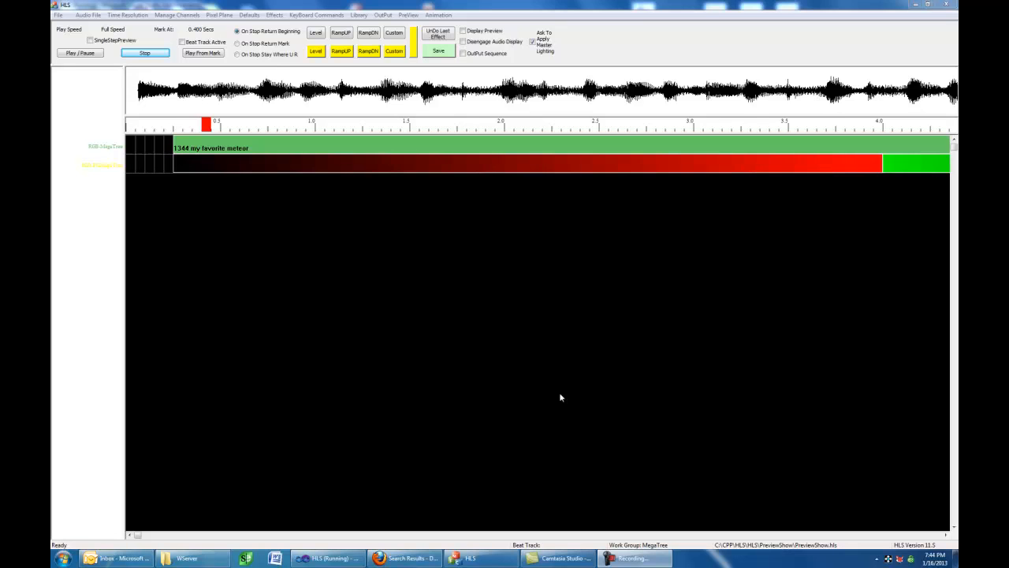
mouse_move(252, 324)
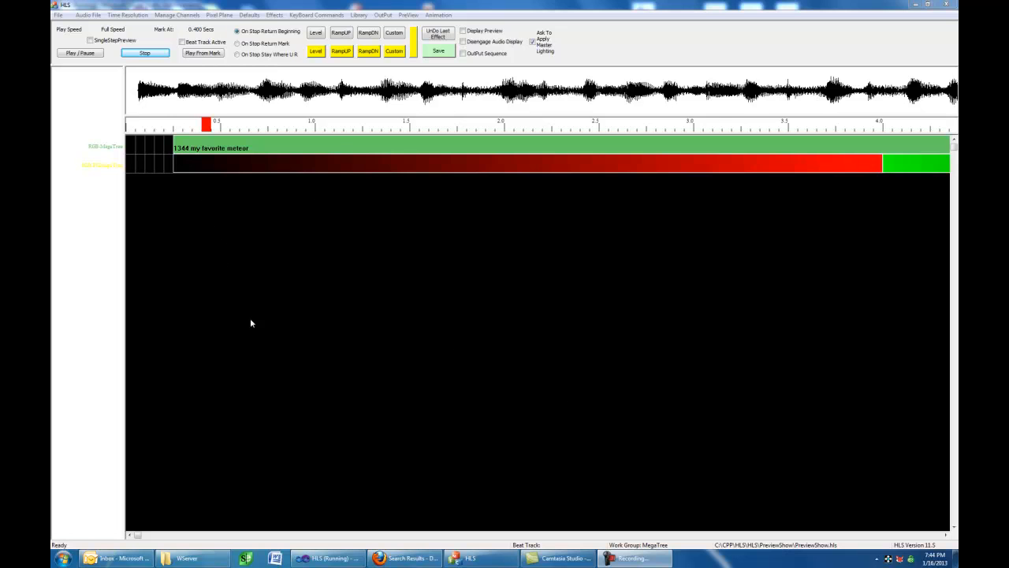
mouse_move(177, 19)
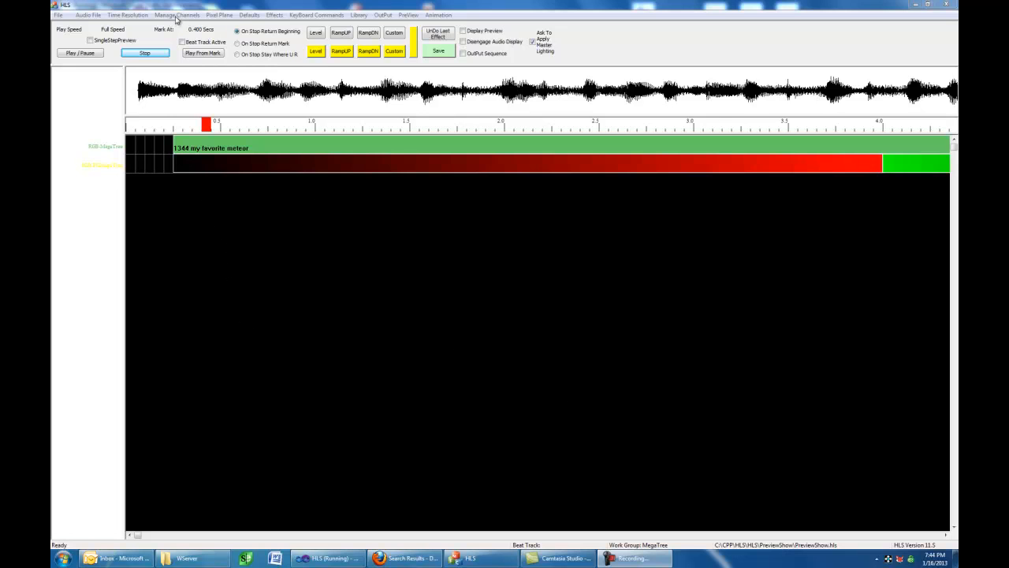
Show the raw channel manager with its help text on each channel function
click(177, 14)
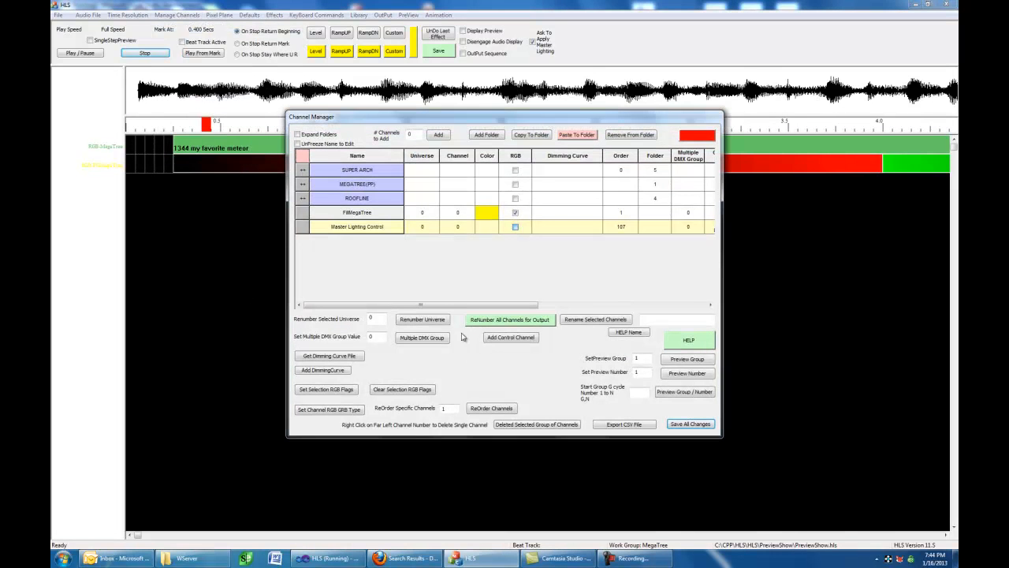
mouse_move(397, 274)
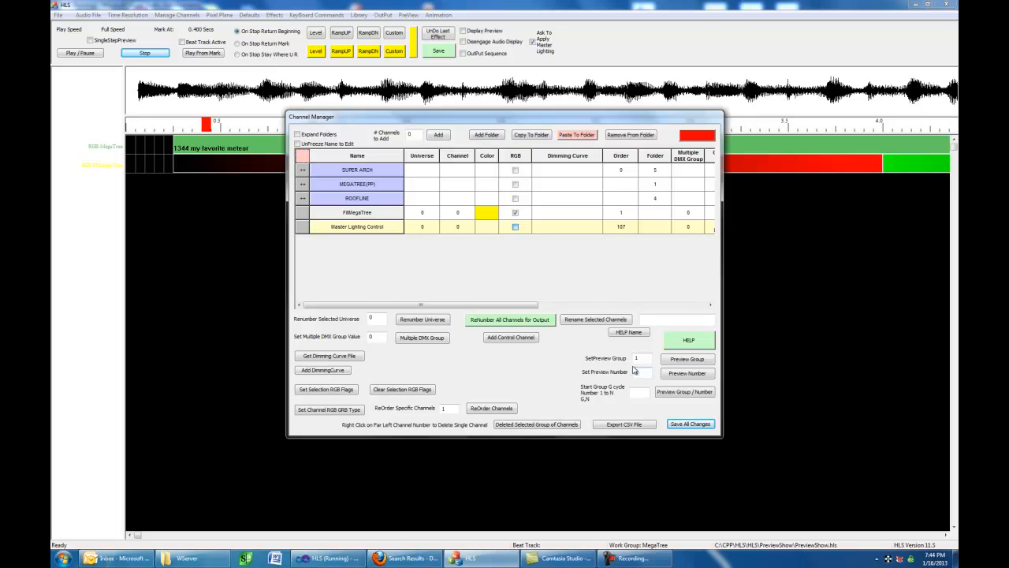
click(687, 341)
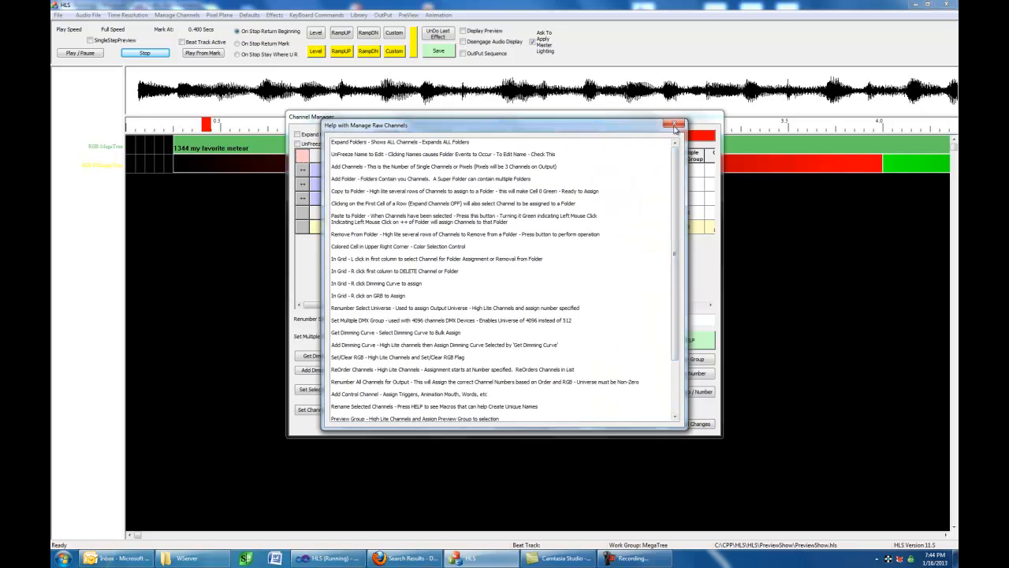
Dismiss the help and tick Expand Folders so every arch channel is listed
click(675, 126)
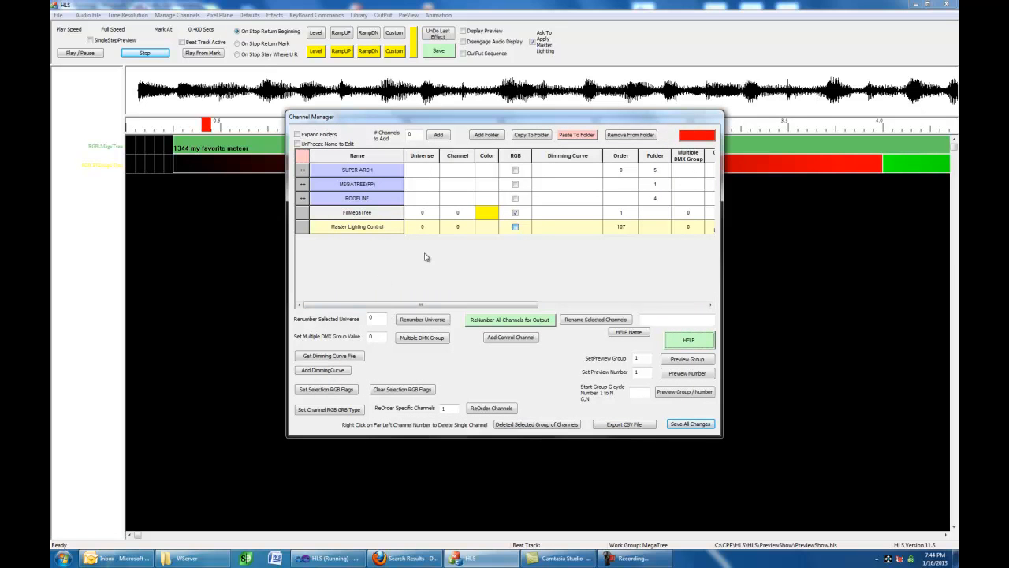
mouse_move(385, 249)
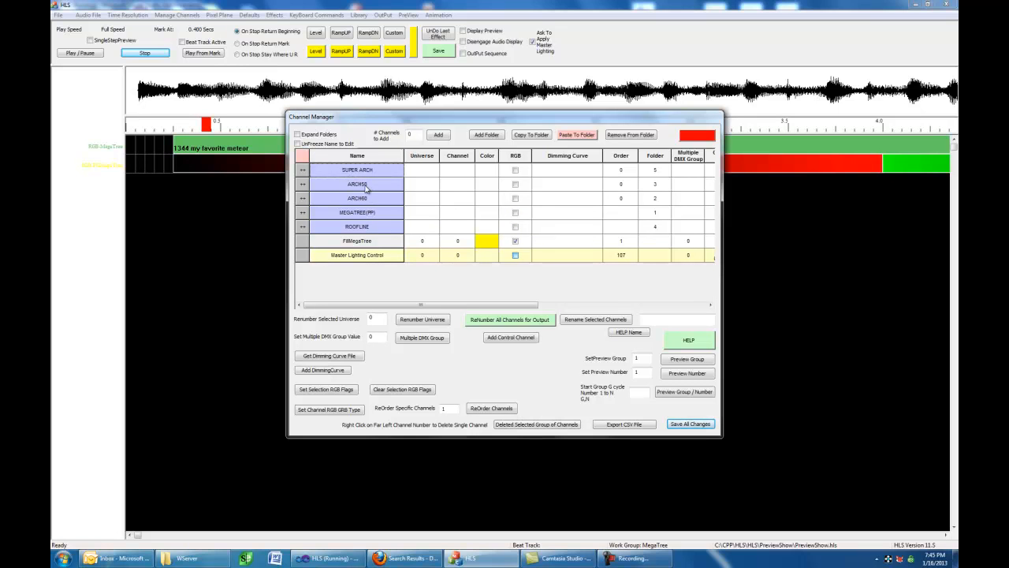
click(303, 183)
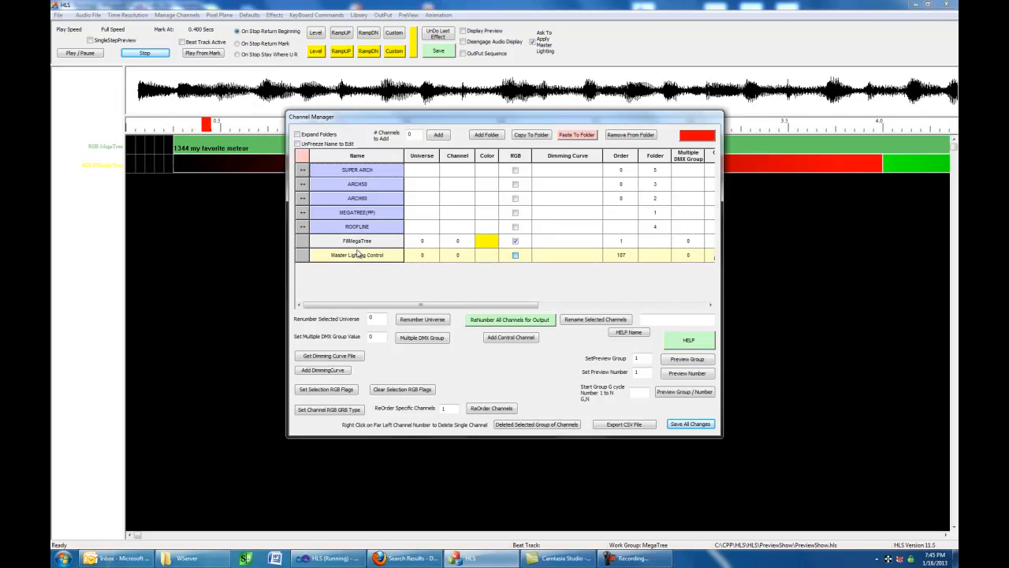
mouse_move(383, 249)
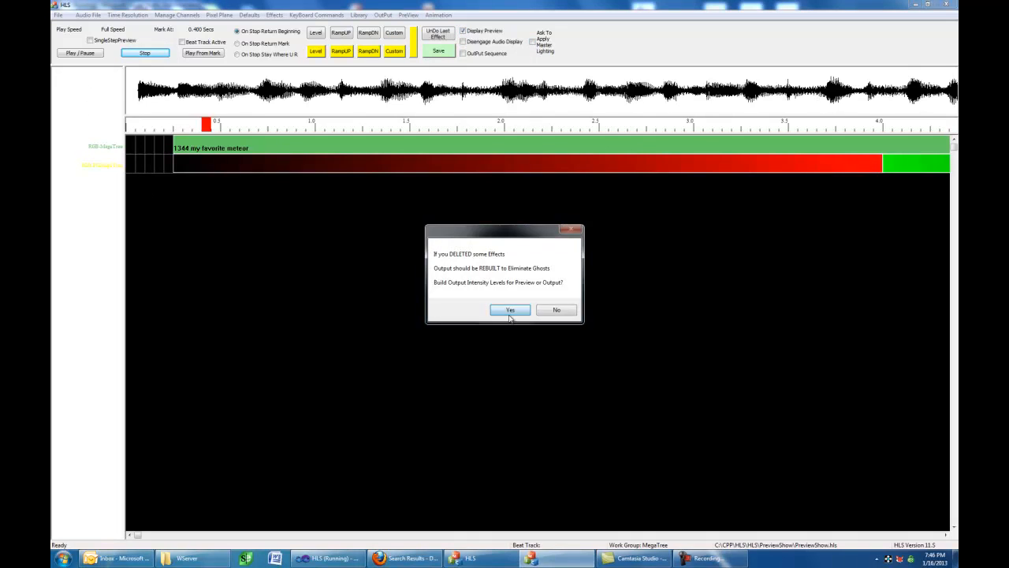
Rebuild output levels, play the mega tree in the house preview, then stop and close it
click(511, 309)
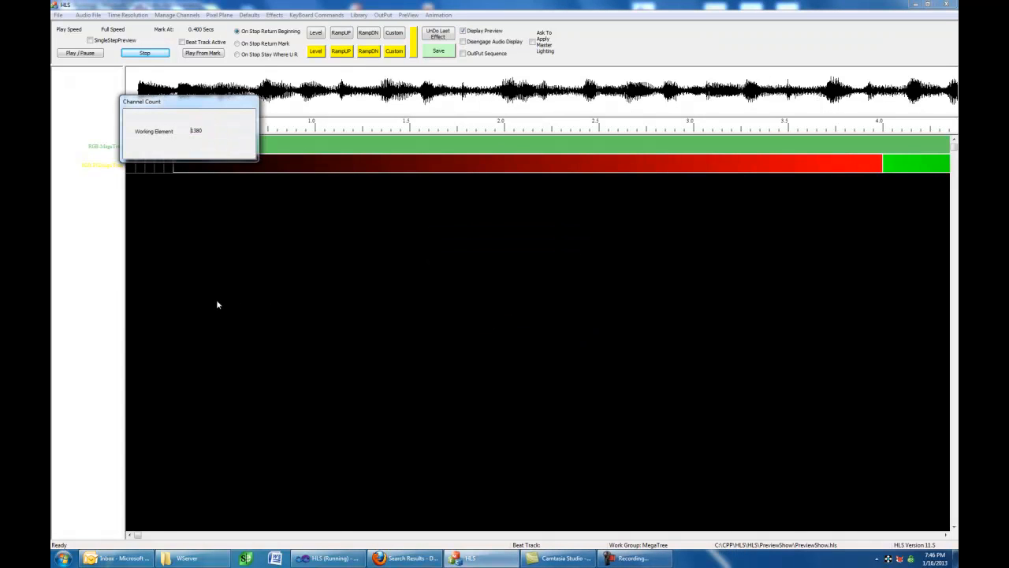
click(79, 54)
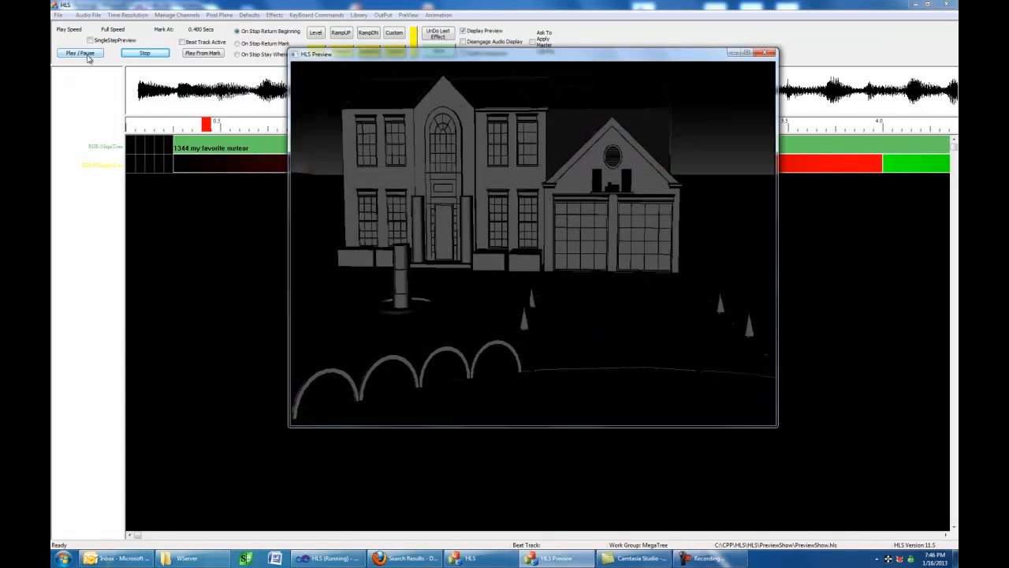
click(79, 54)
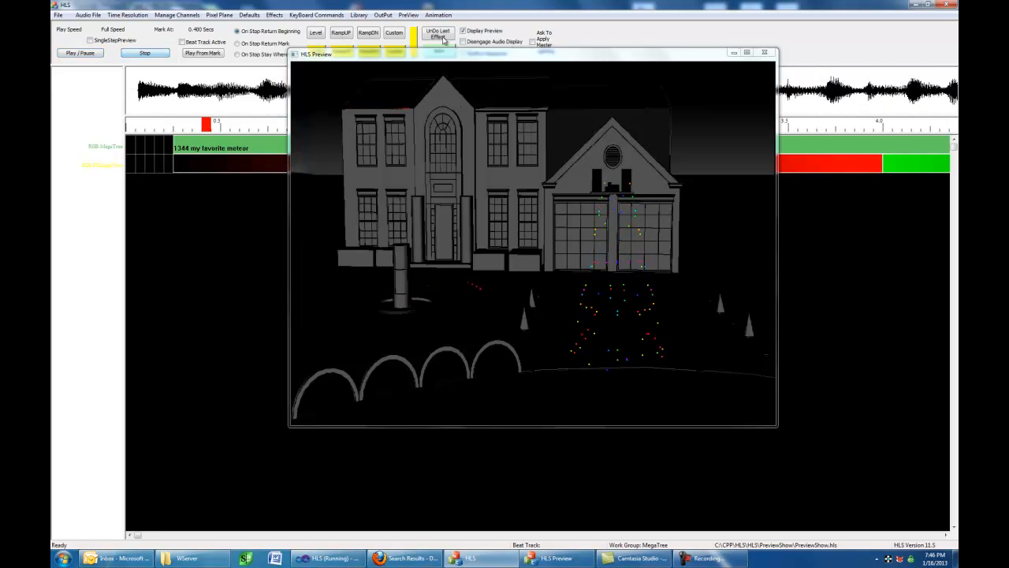
click(763, 52)
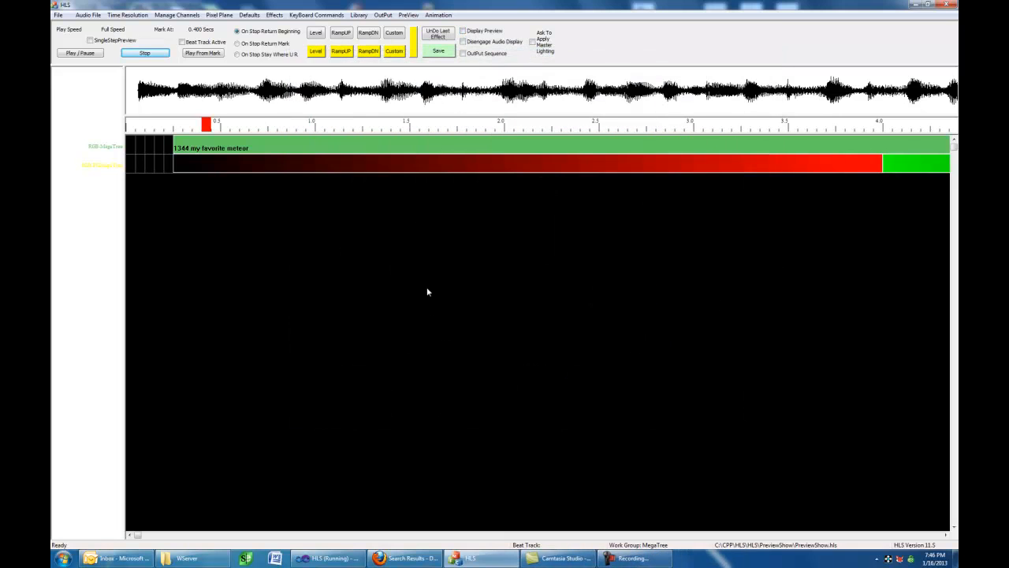
mouse_move(429, 329)
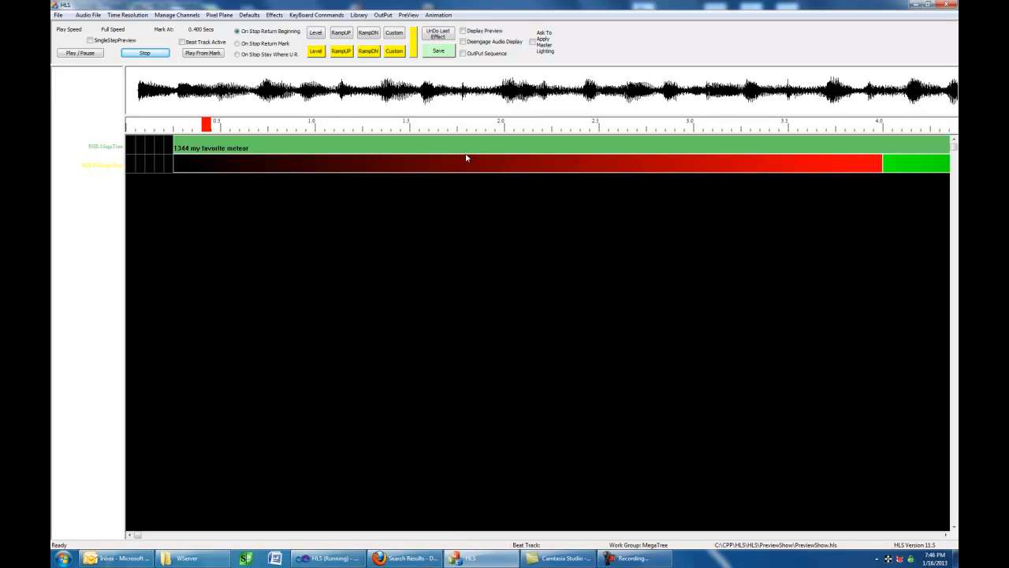
mouse_move(406, 235)
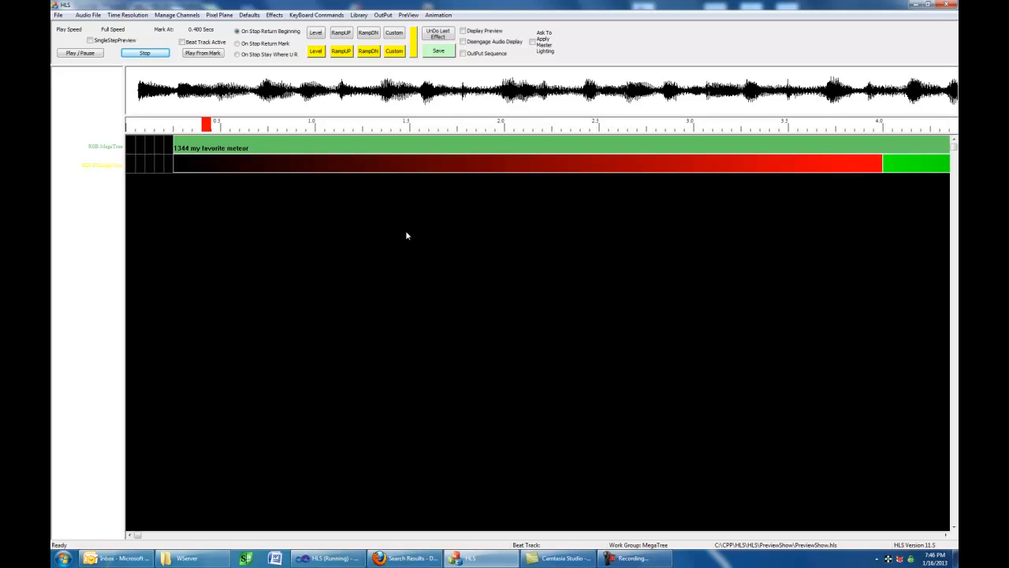
click(177, 14)
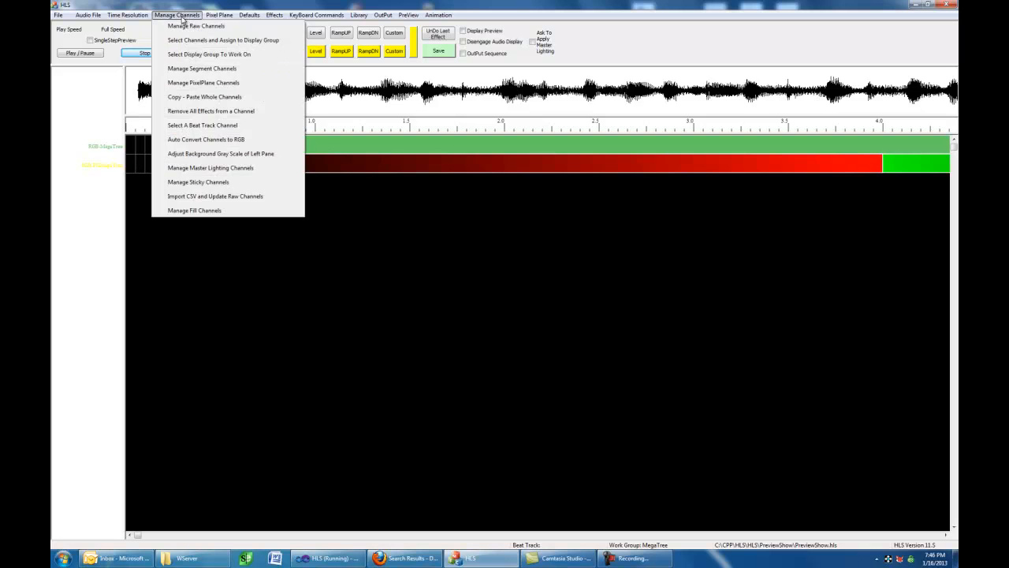
mouse_move(202, 126)
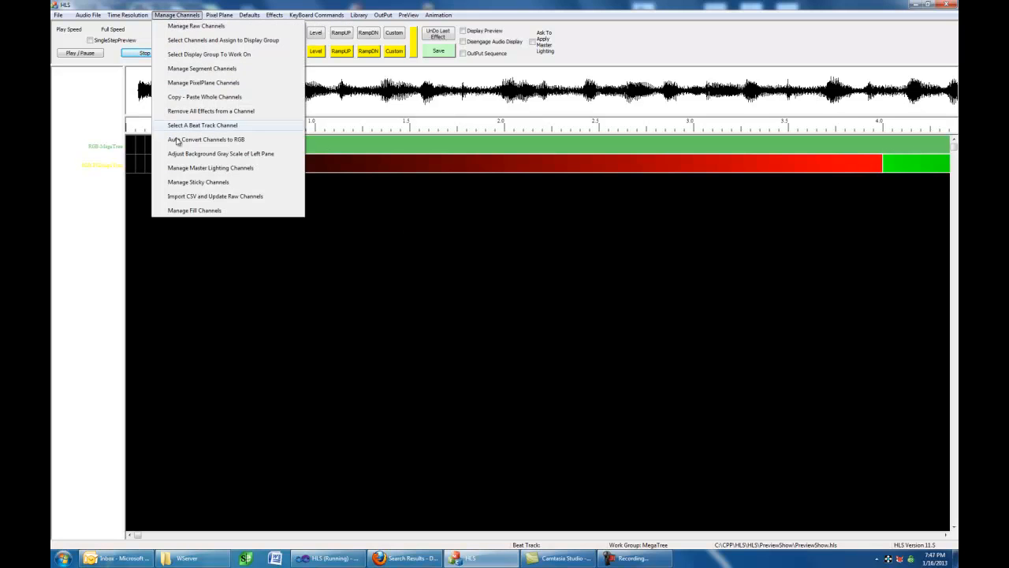
click(194, 209)
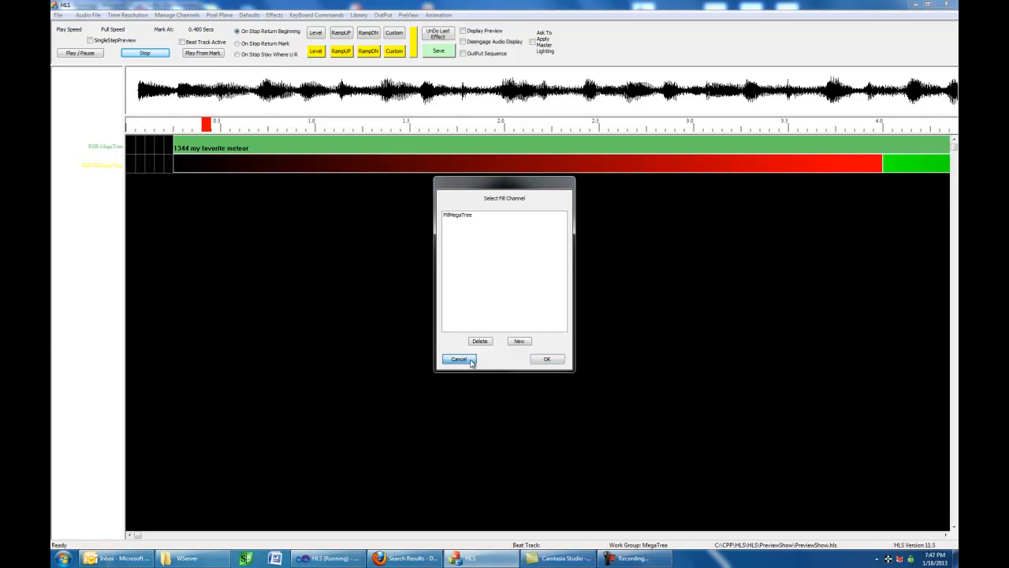
click(177, 16)
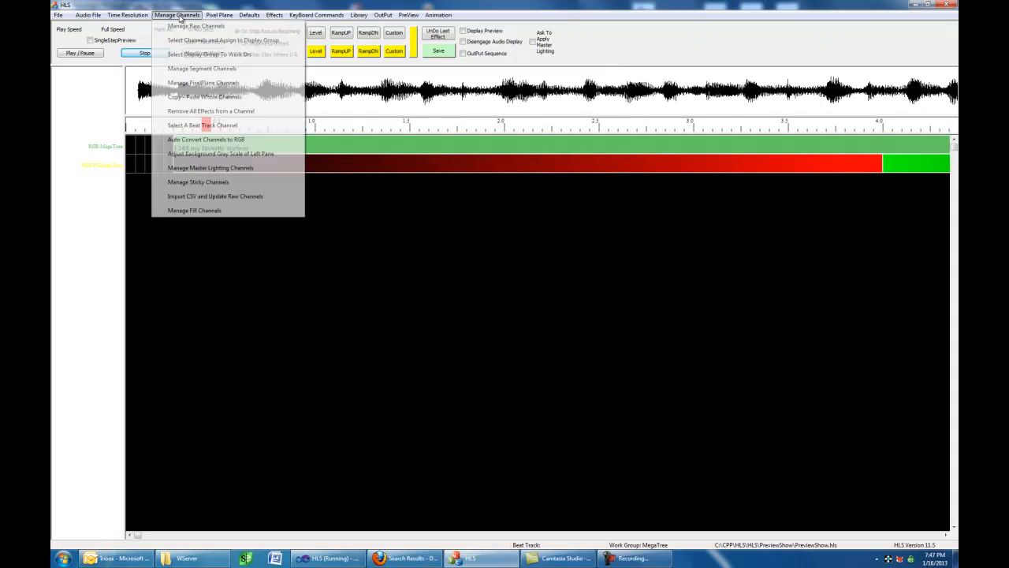
click(208, 54)
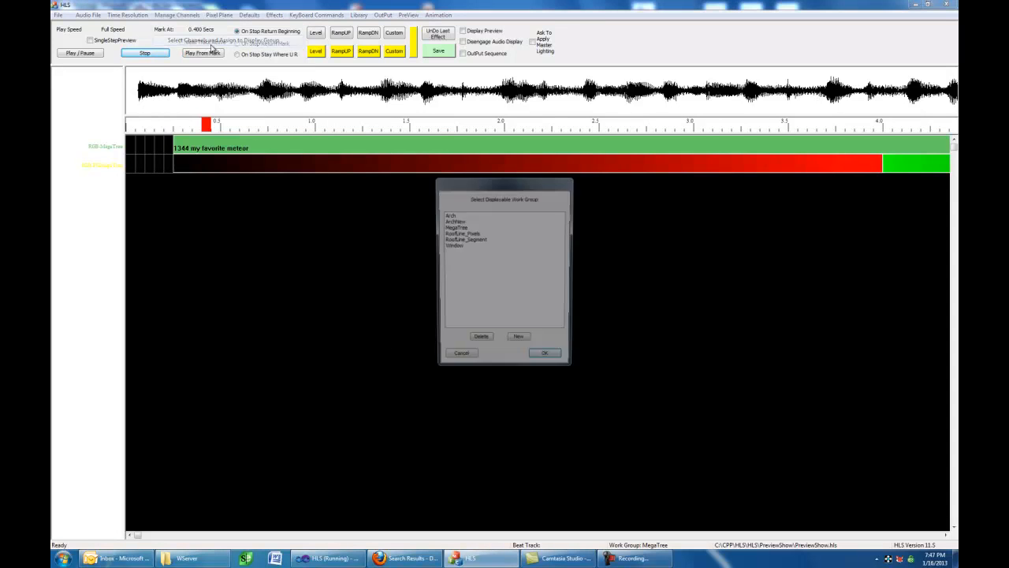
click(456, 227)
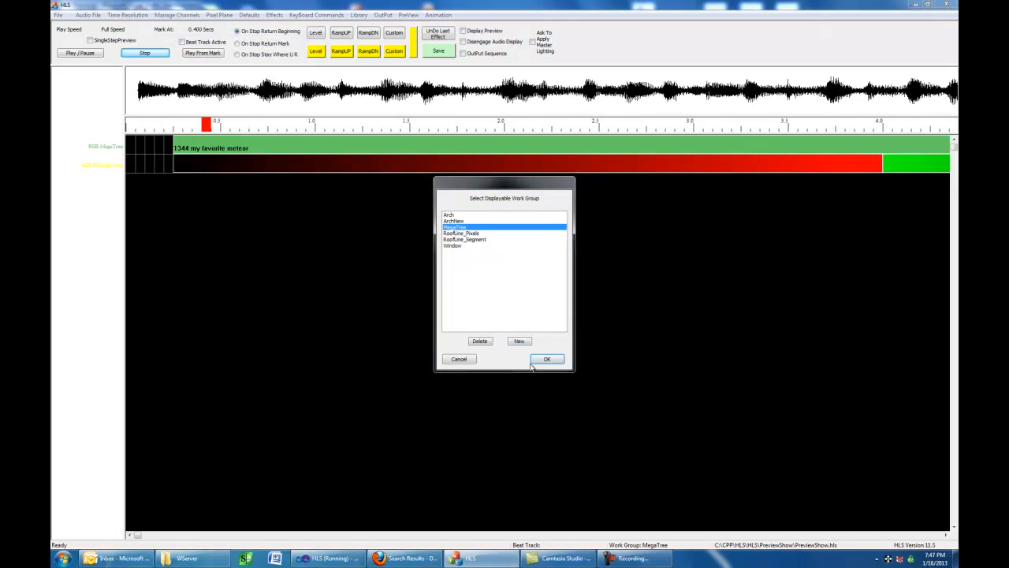
click(547, 360)
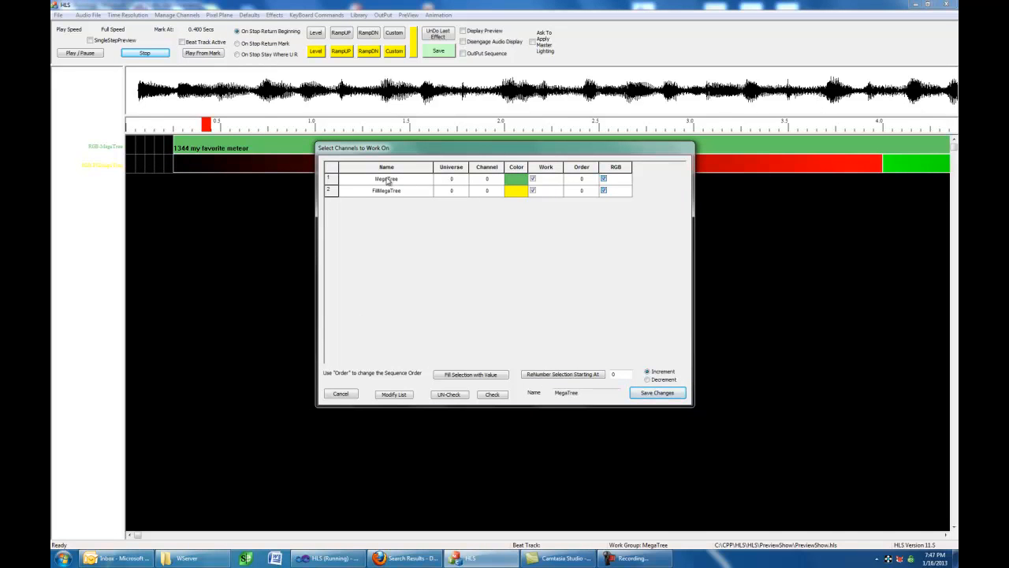
mouse_move(347, 404)
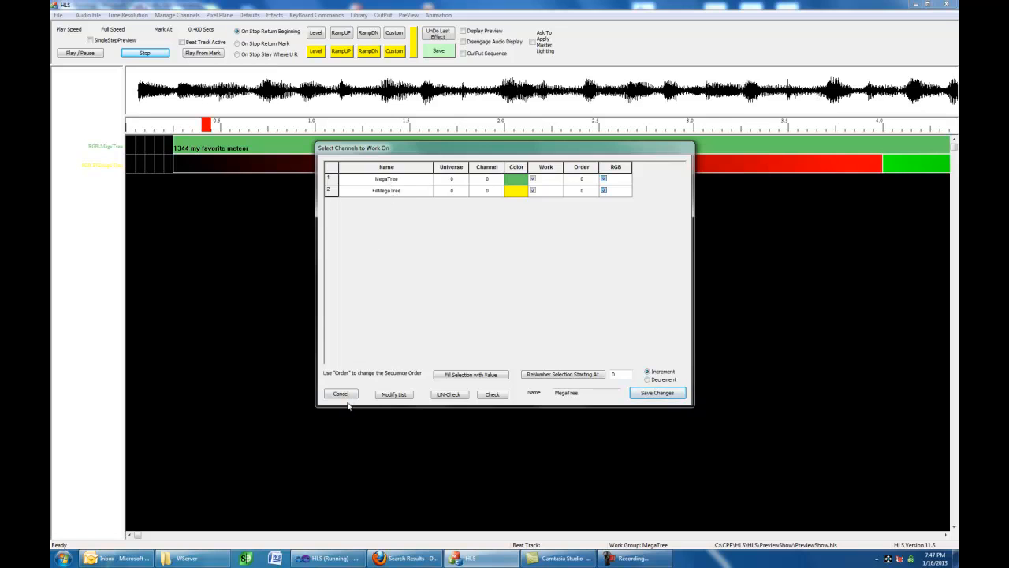
click(656, 392)
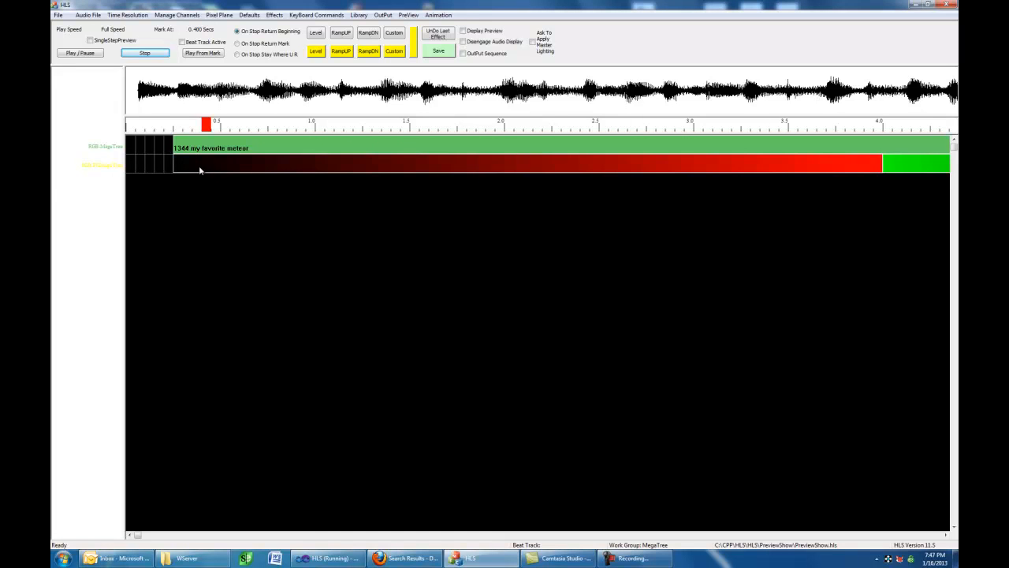
mouse_move(623, 217)
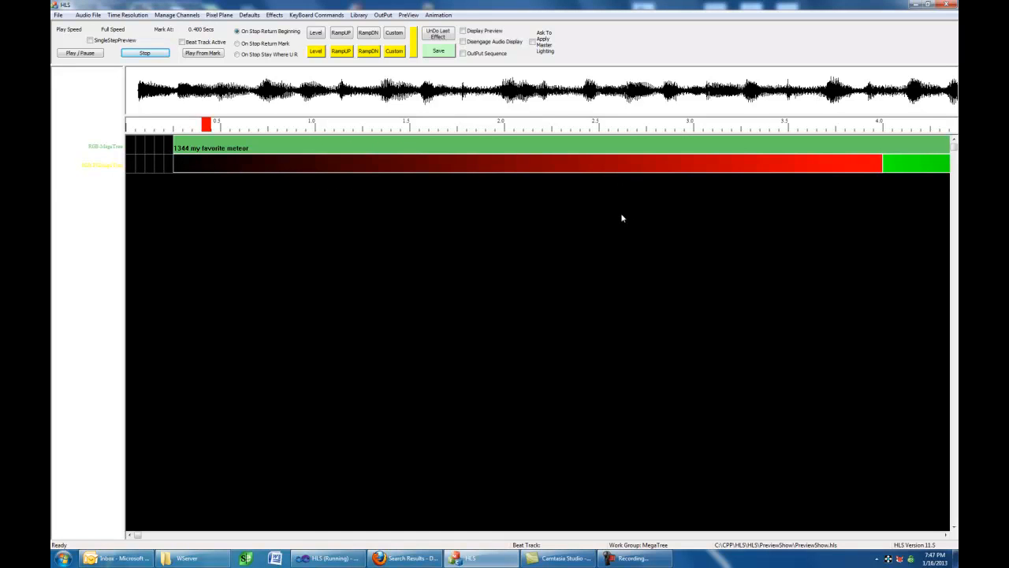
mouse_move(307, 177)
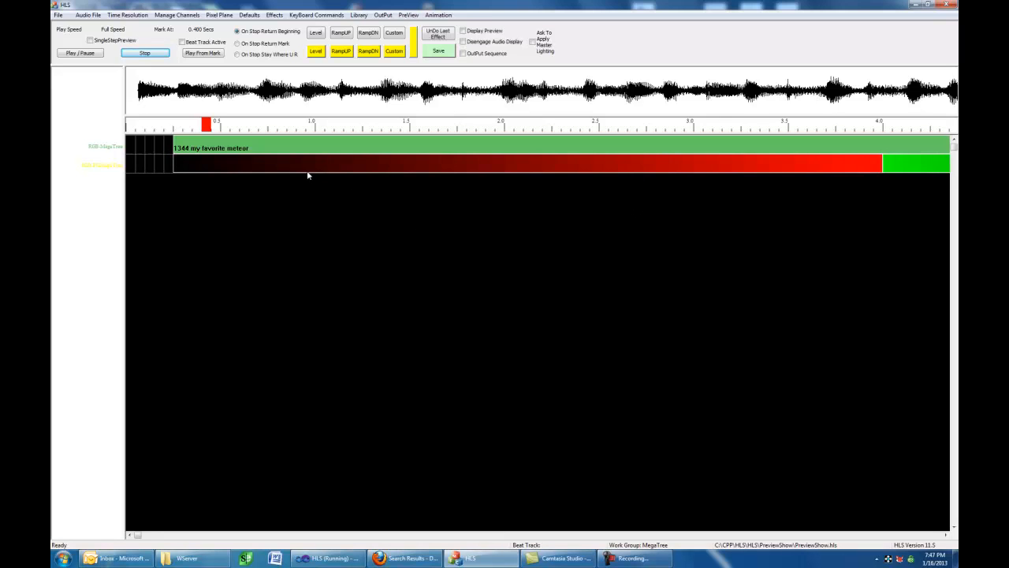
mouse_move(189, 172)
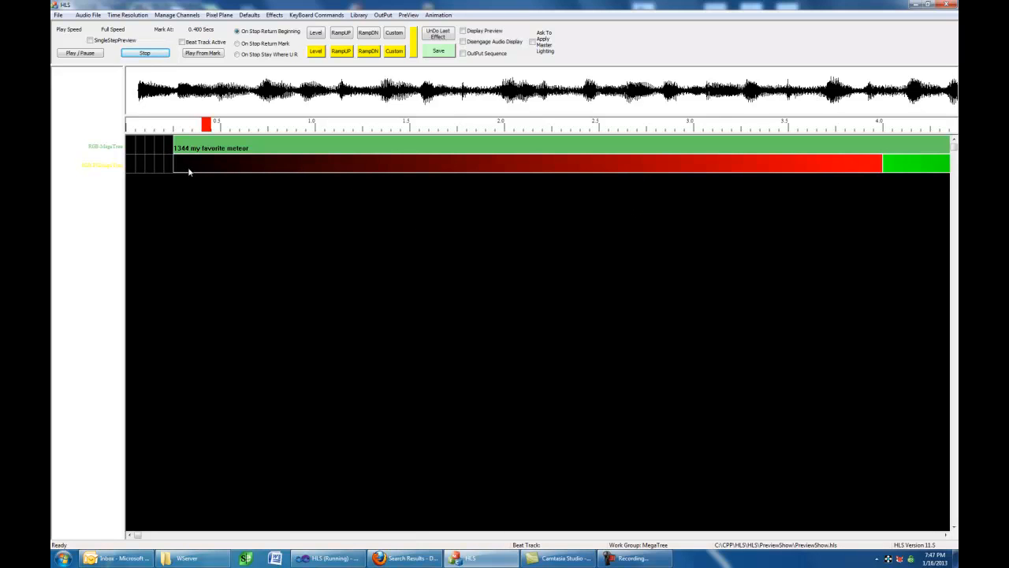
Review the red fill ramp's 50 to 100 values and confirm them unchanged
right_click(189, 171)
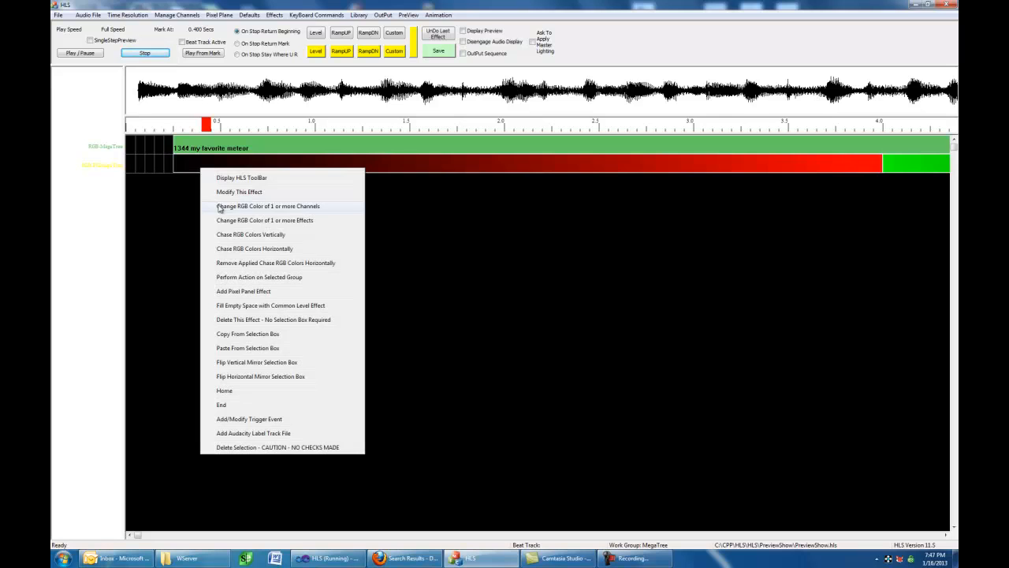
click(240, 193)
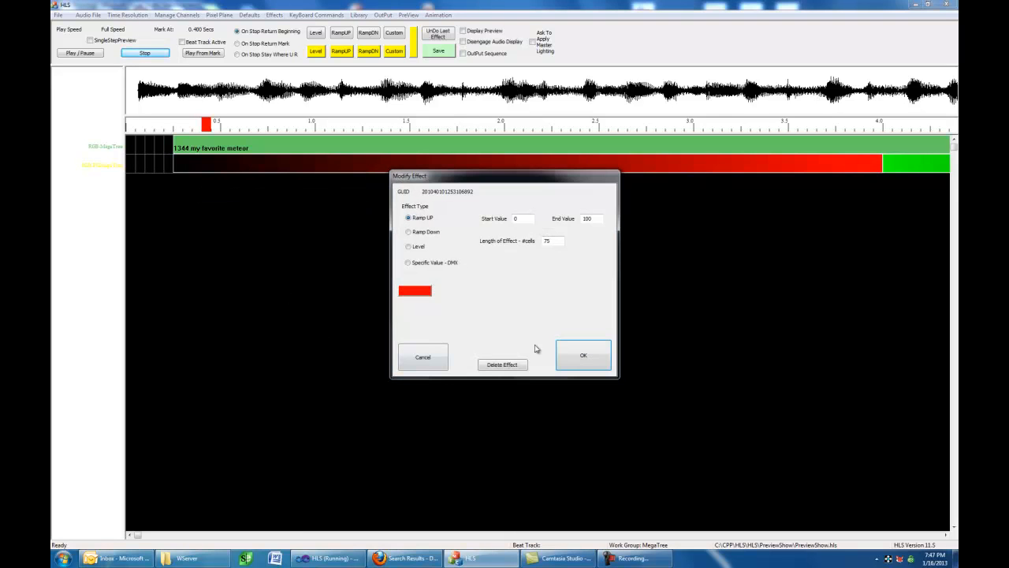
click(522, 218)
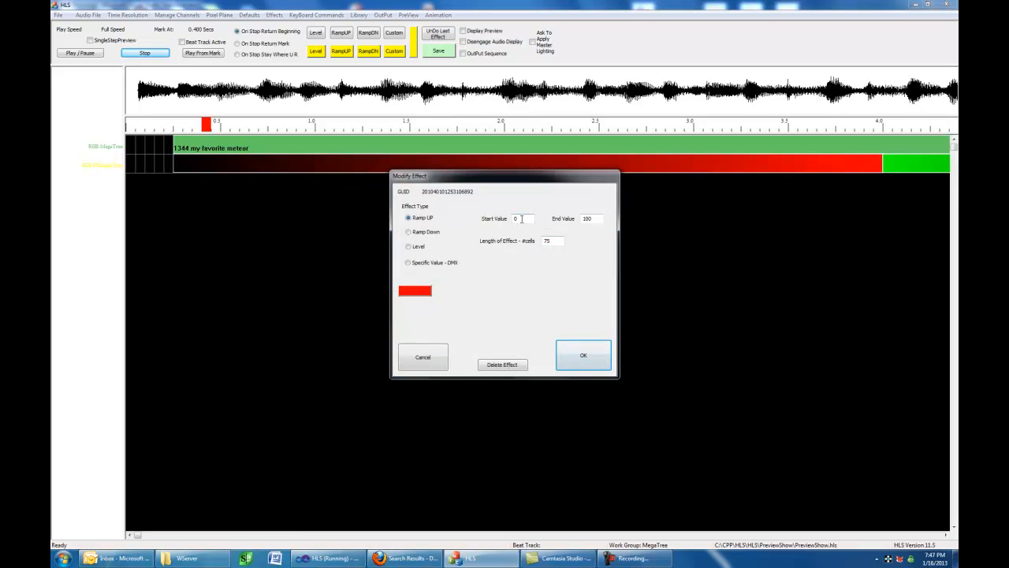
click(520, 217)
text(50)
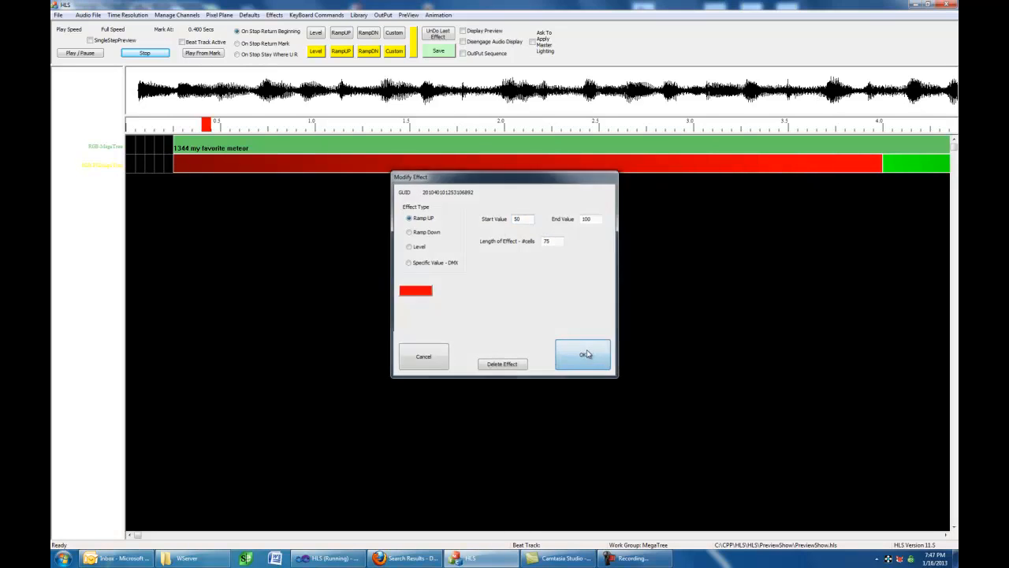
click(583, 353)
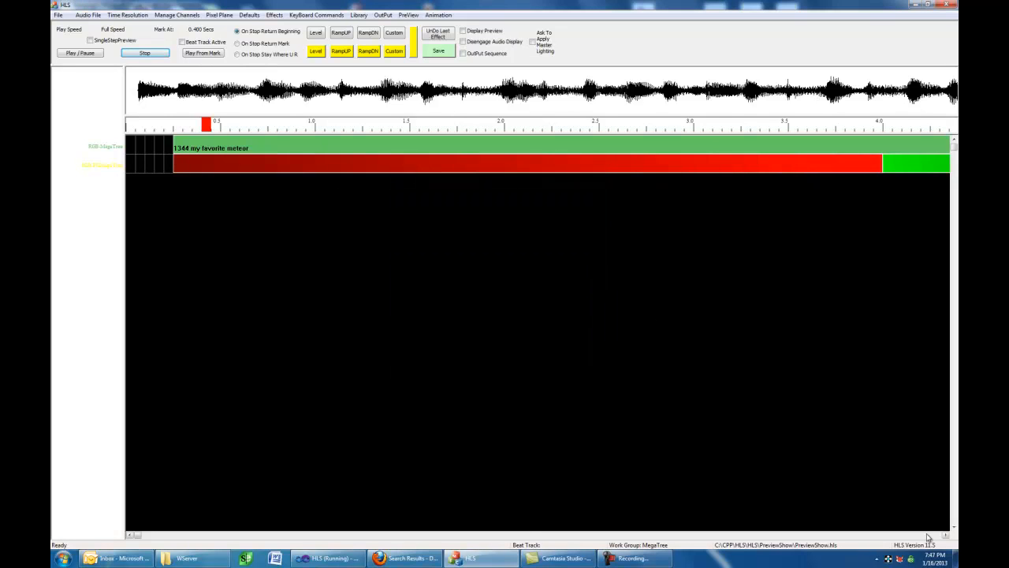
Set the green fill ramp's end value to 50 so it fades only partway
right_click(495, 172)
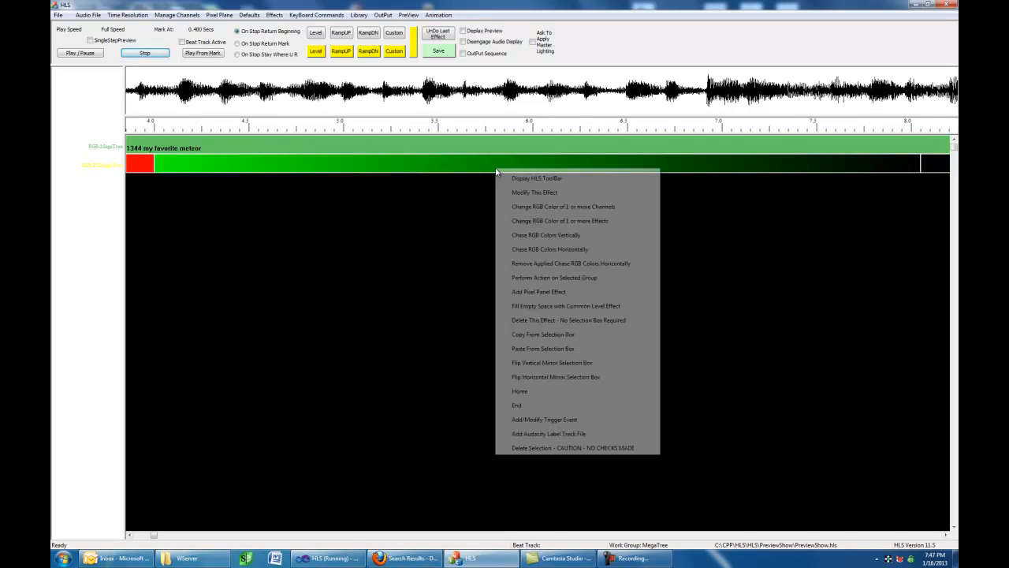
click(534, 193)
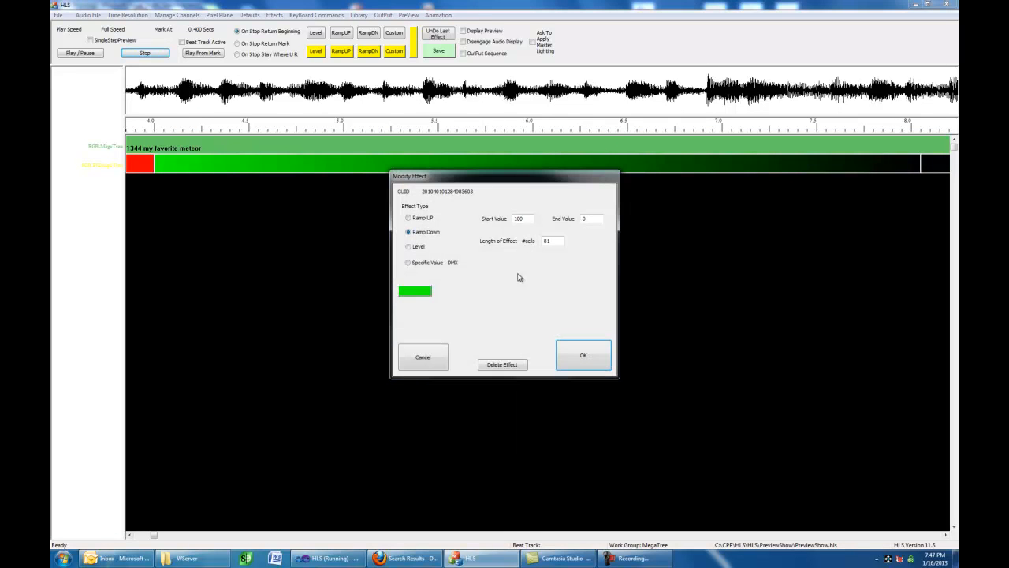
click(591, 218)
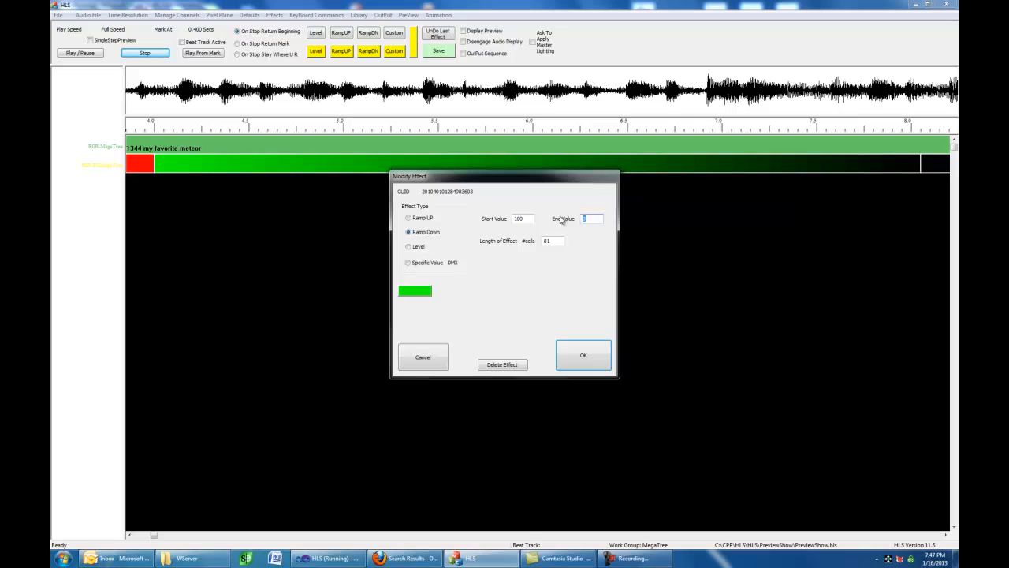
text(50)
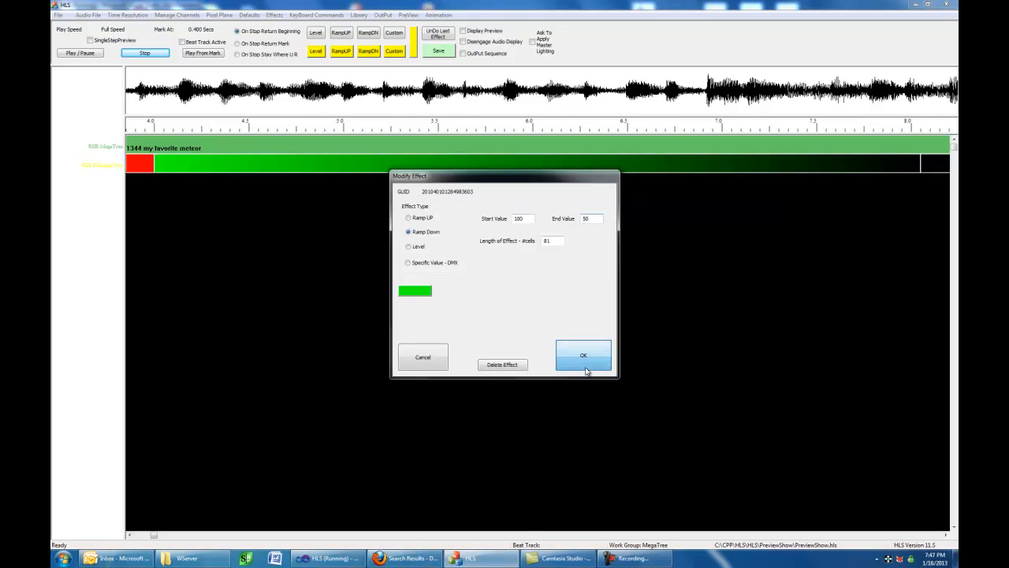
click(584, 355)
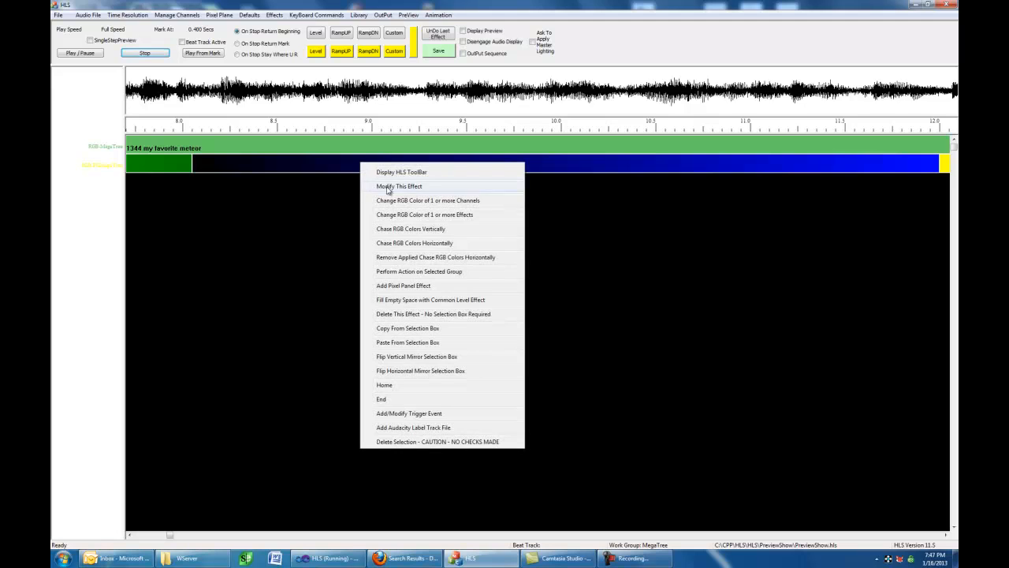
Confirm the blue ramp as is and set the yellow ramp's end value to 30
click(399, 186)
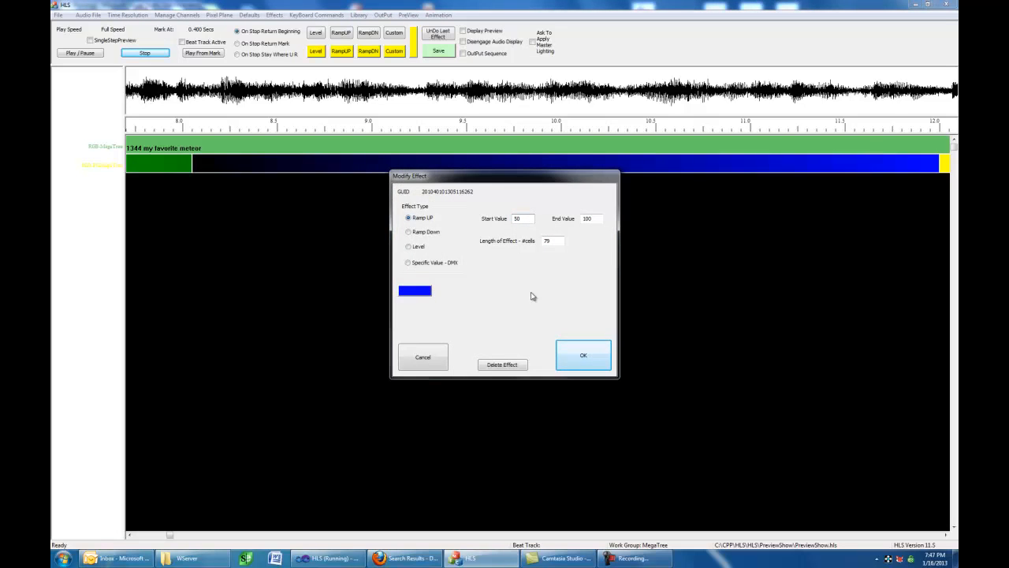
click(583, 354)
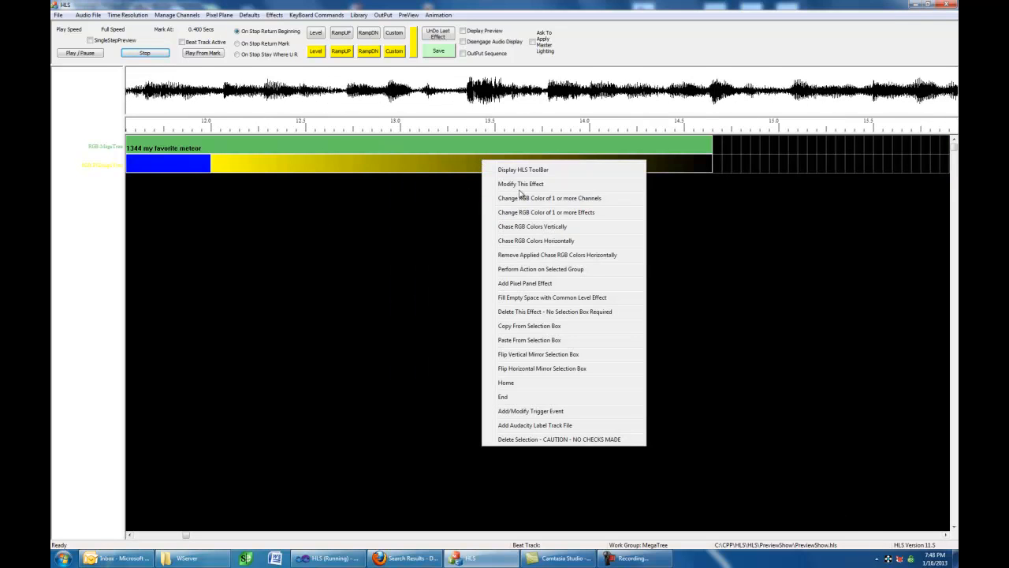
click(520, 183)
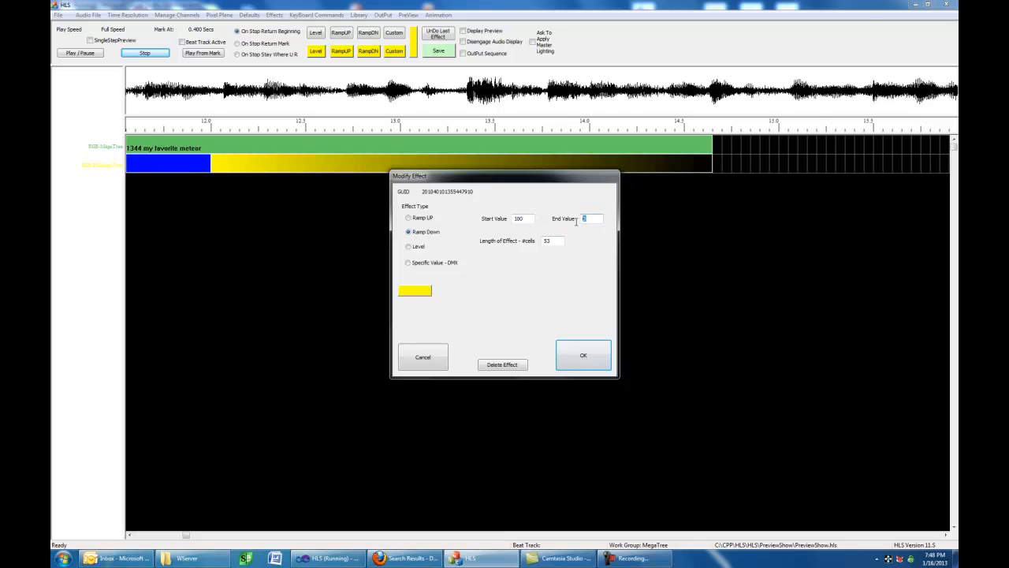
text(30)
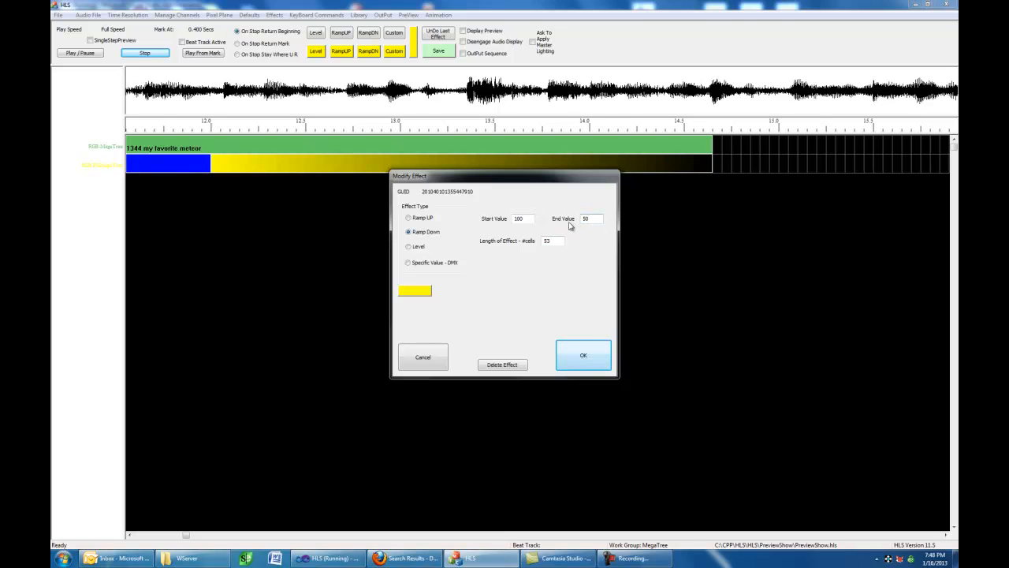
click(584, 354)
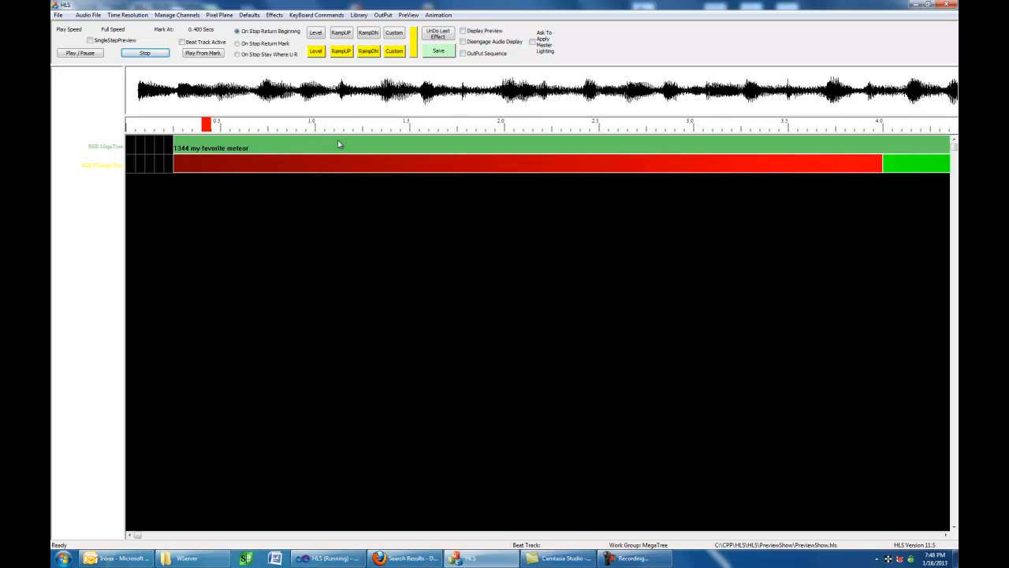
mouse_move(450, 150)
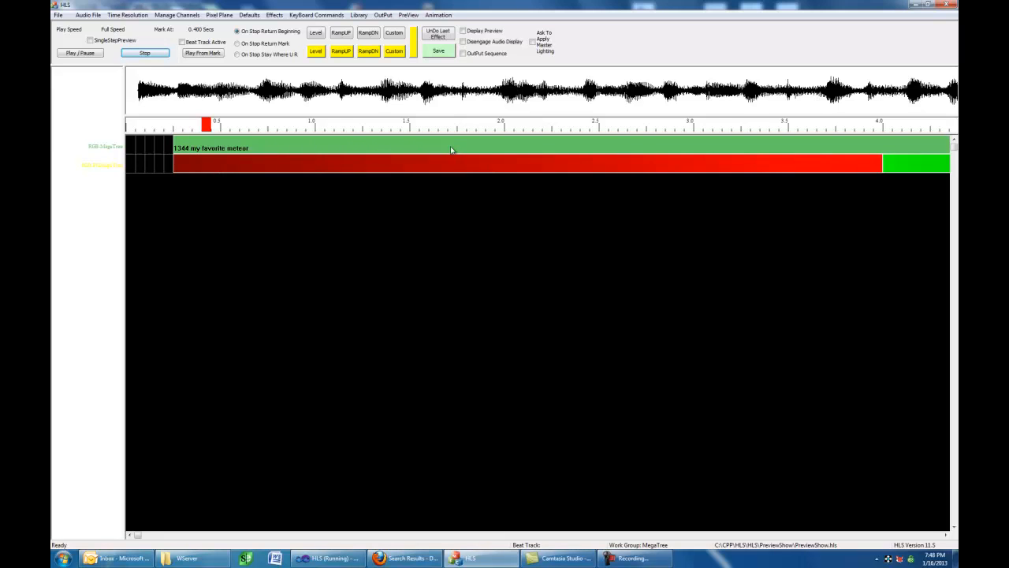
mouse_move(255, 170)
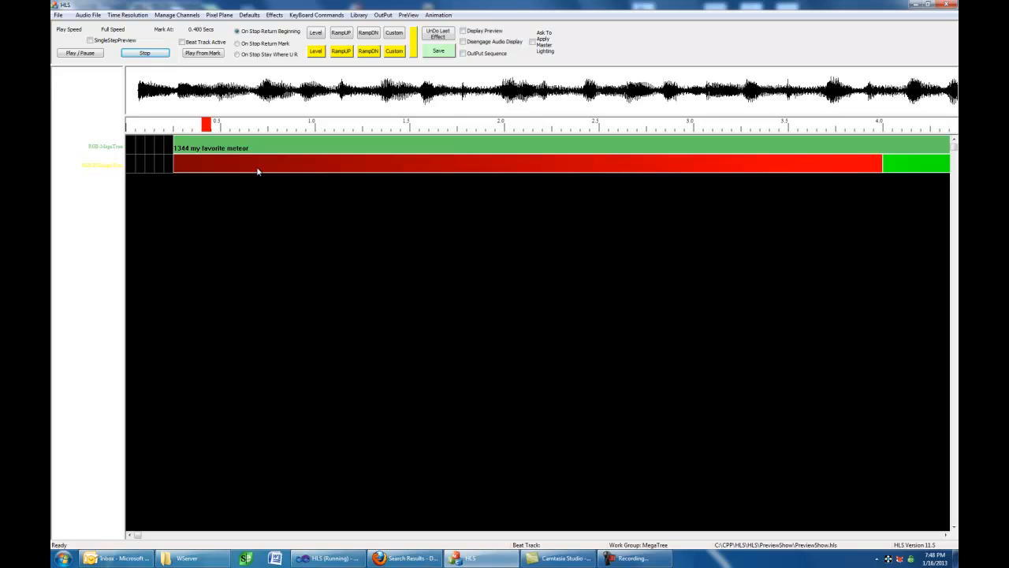
mouse_move(260, 175)
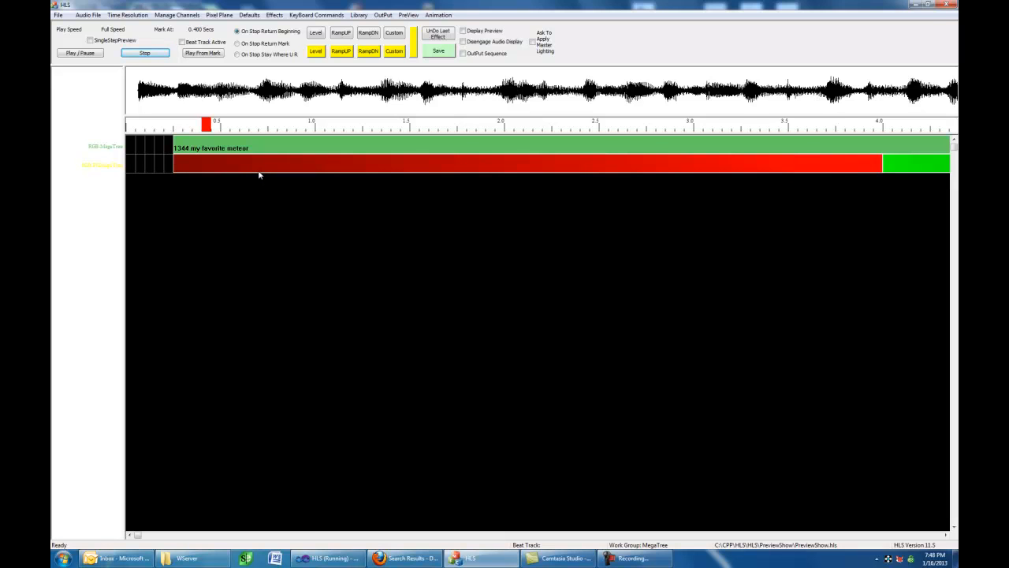
mouse_move(361, 145)
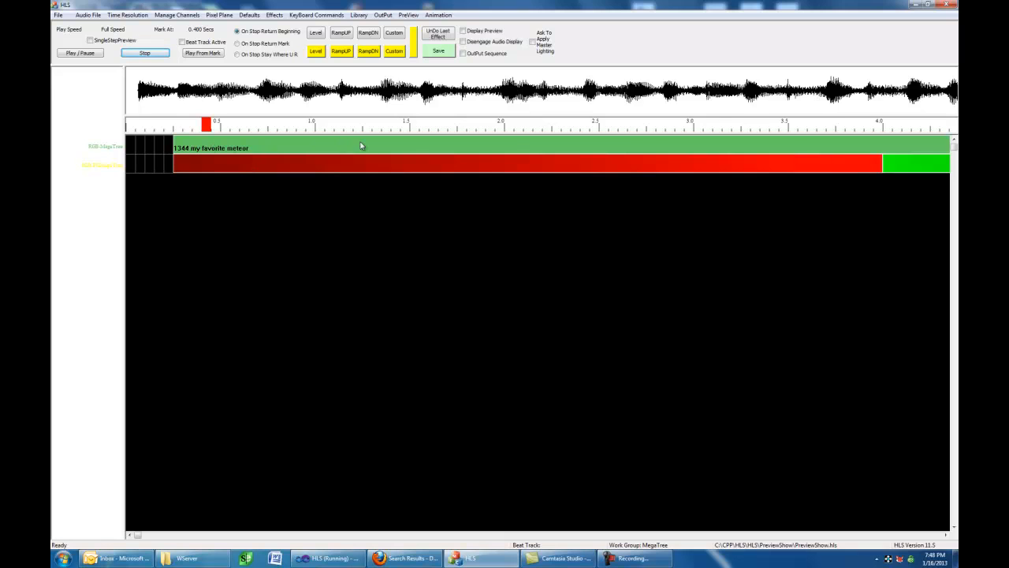
mouse_move(350, 148)
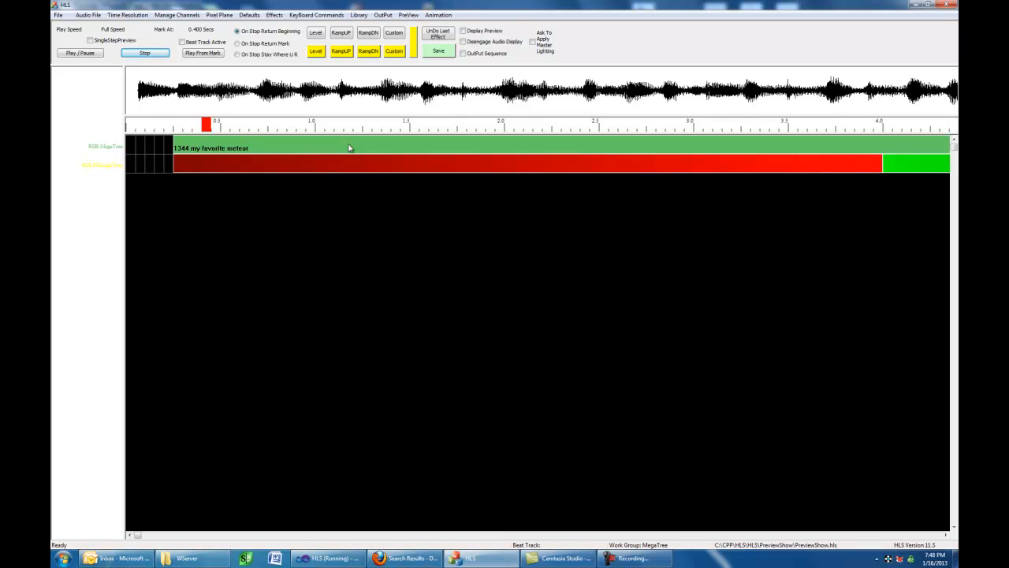
mouse_move(232, 189)
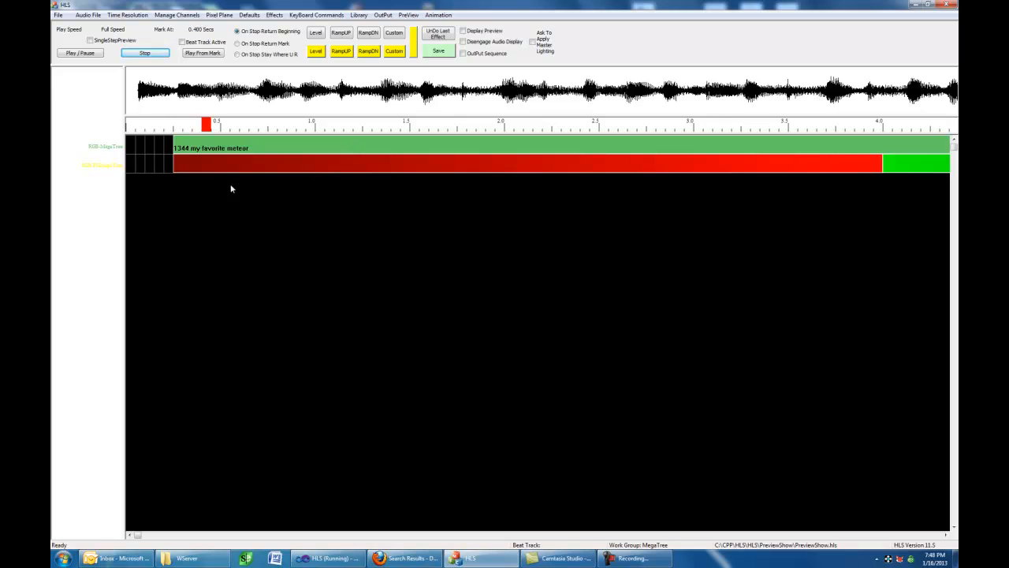
mouse_move(519, 162)
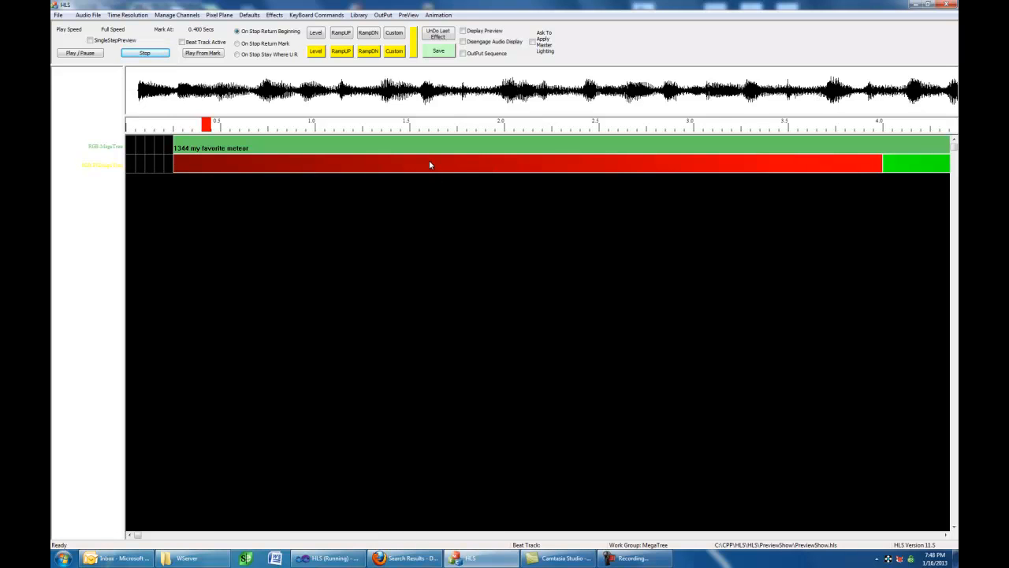
mouse_move(908, 168)
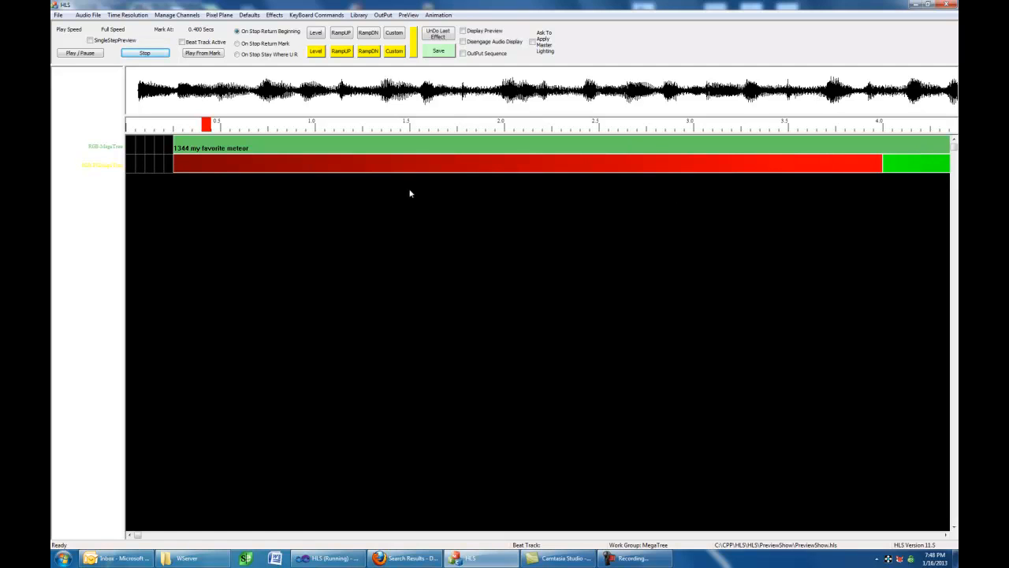
mouse_move(224, 177)
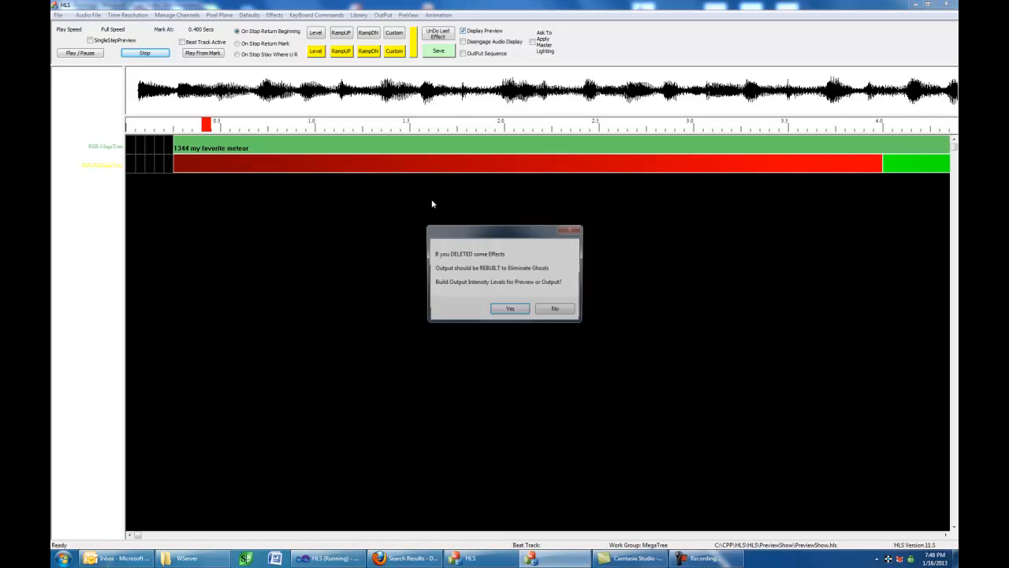
Rebuild output levels, watch the partial-fade ramps in preview, then stop playback
click(509, 307)
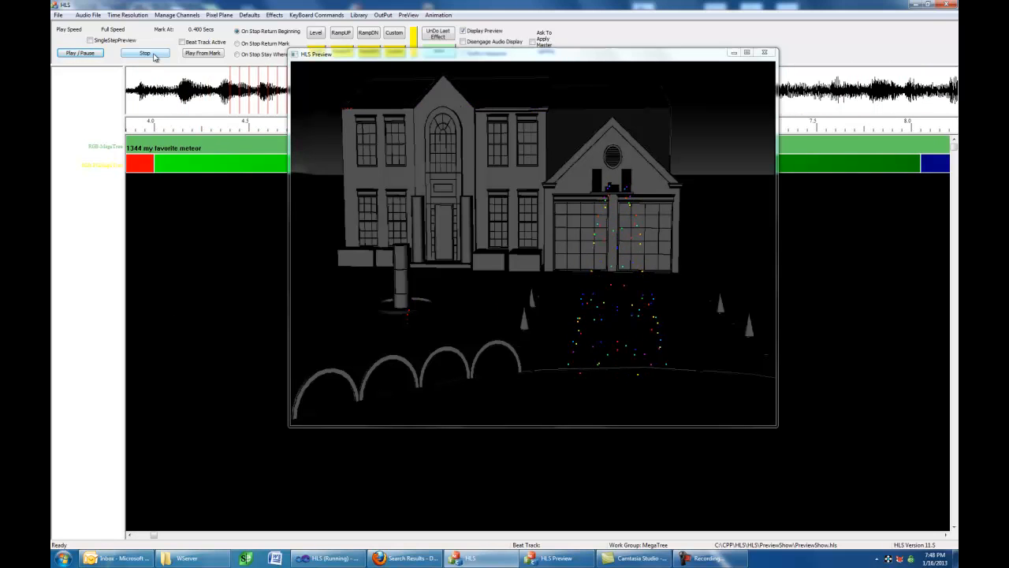
click(145, 54)
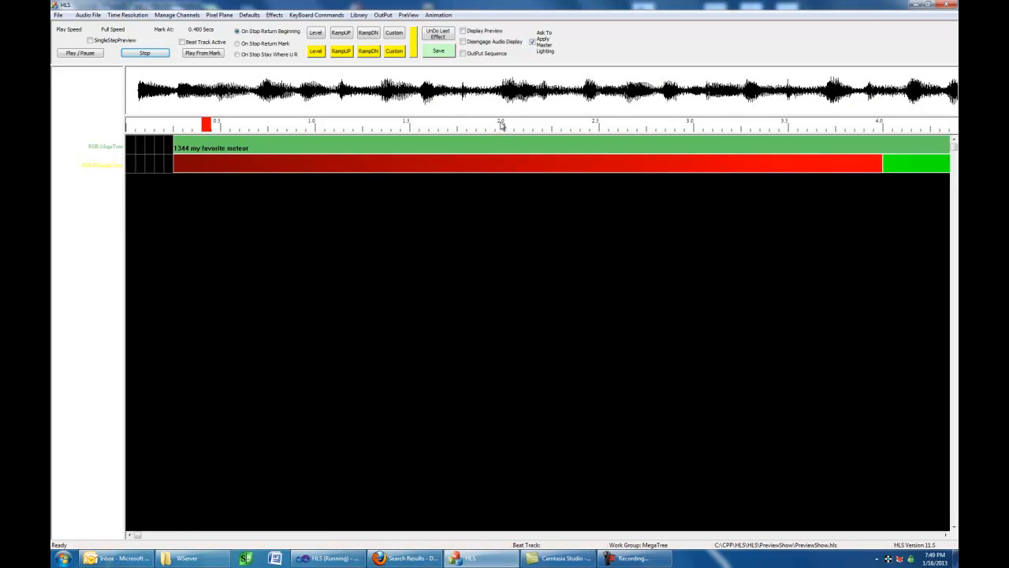
mouse_move(303, 111)
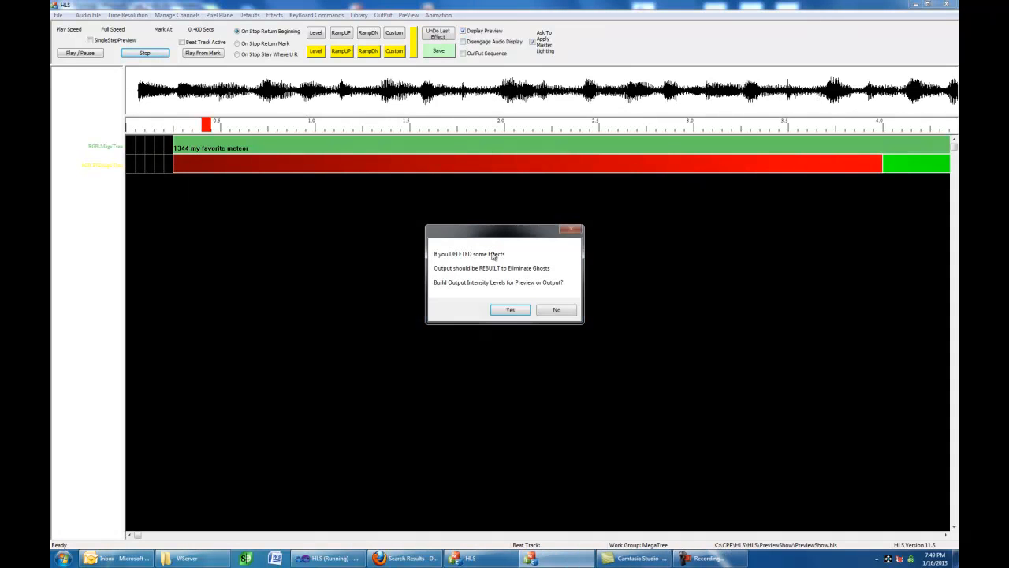
Rebuild output levels again and accept the Master Lighting Management list
click(511, 309)
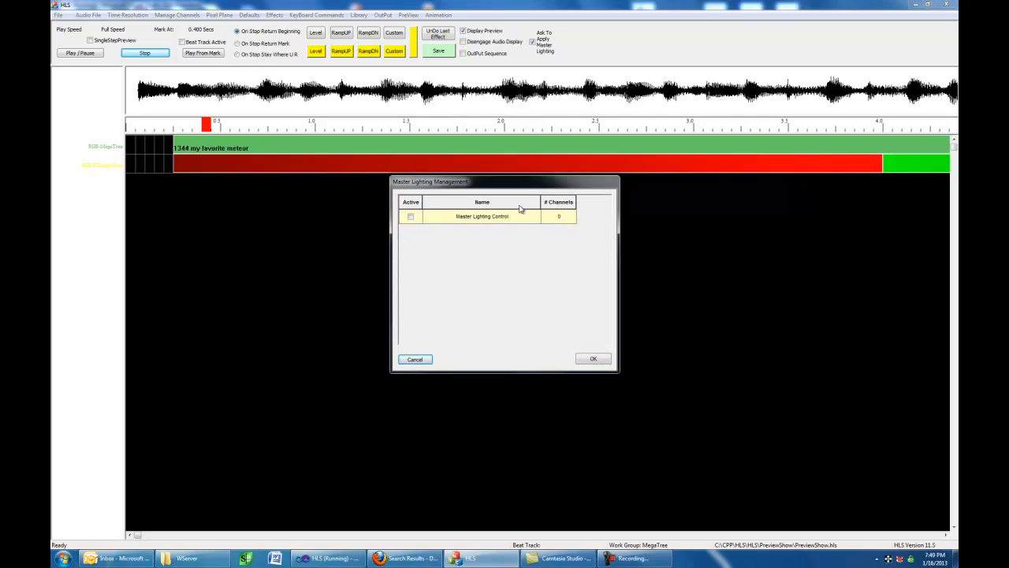
click(592, 360)
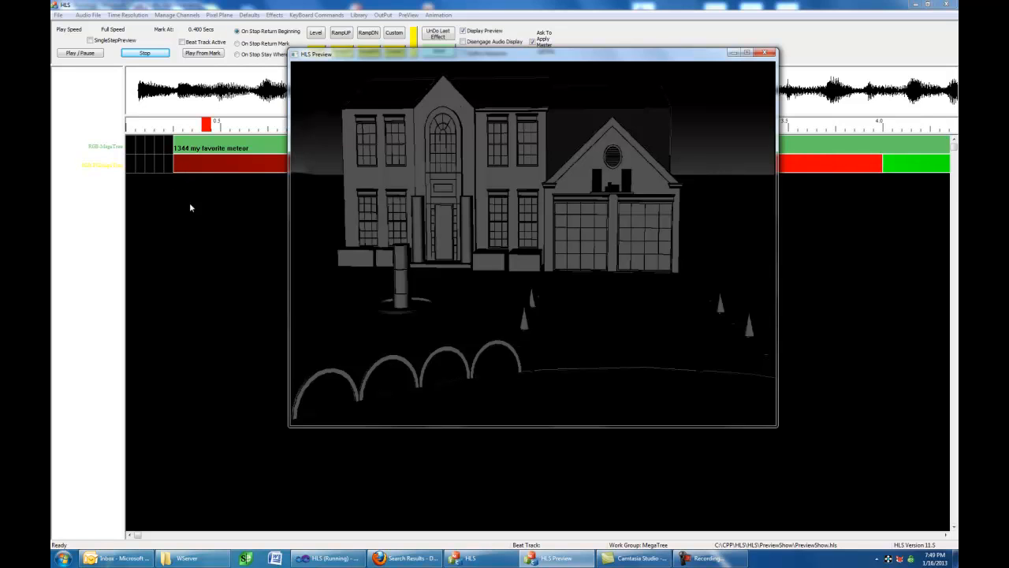
mouse_move(190, 221)
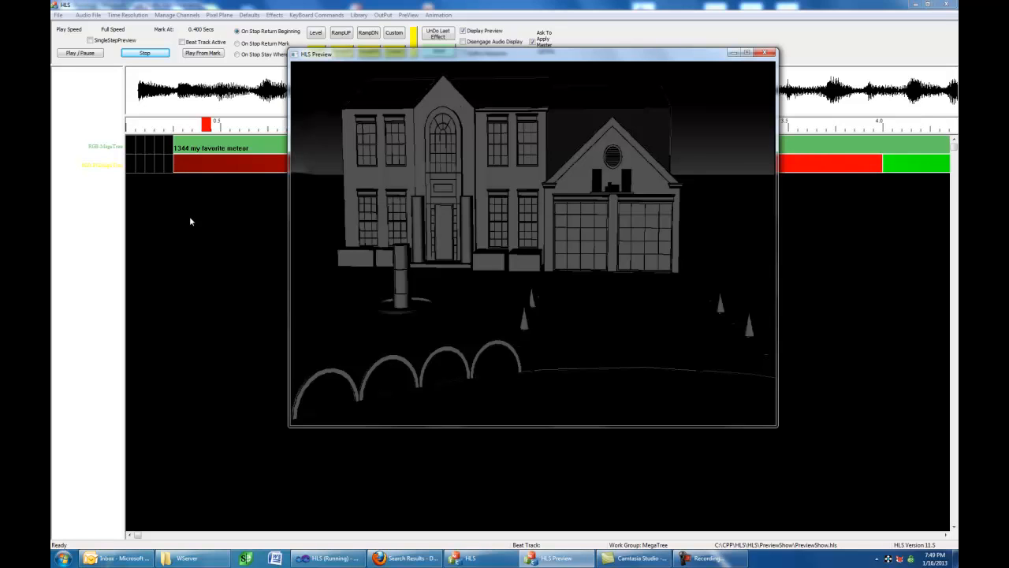
mouse_move(88, 75)
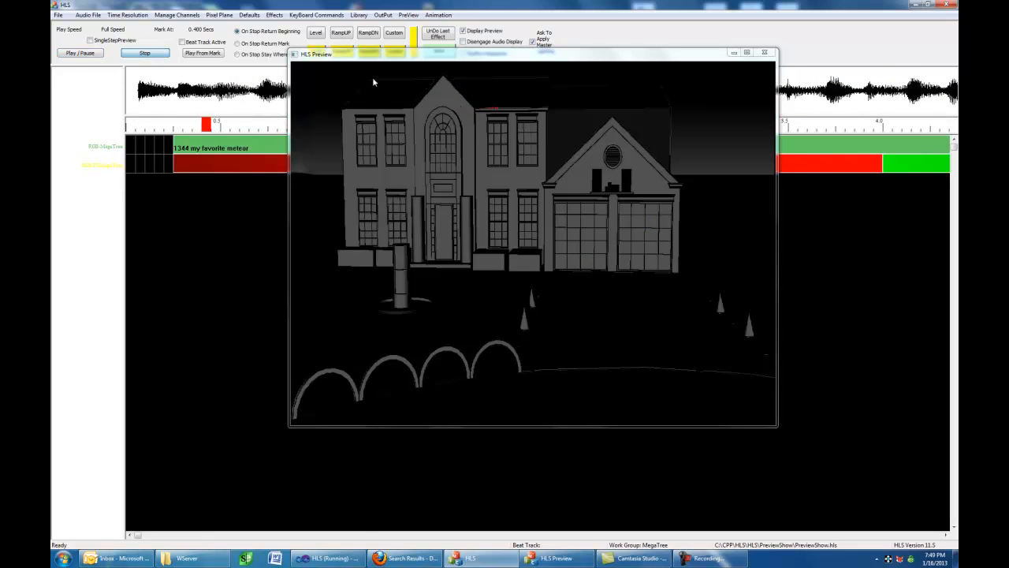
Stop the house preview playback and return to the mega tree timeline
click(763, 52)
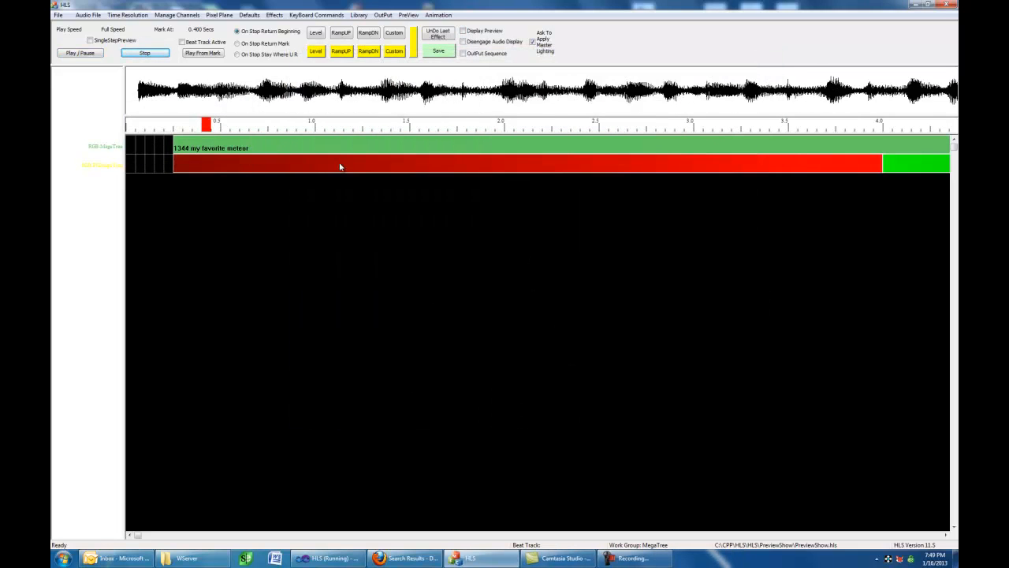
mouse_move(272, 165)
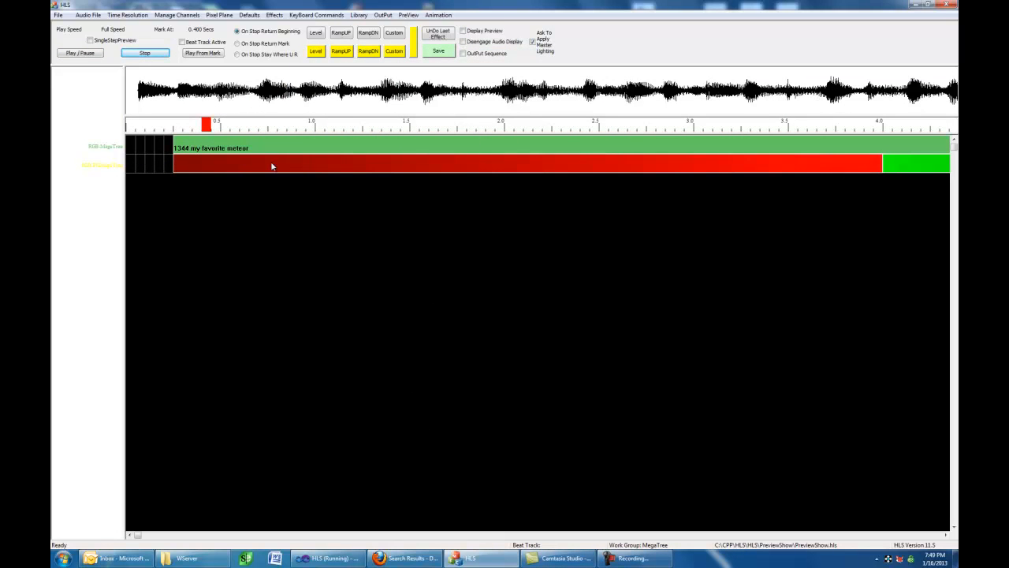
mouse_move(426, 218)
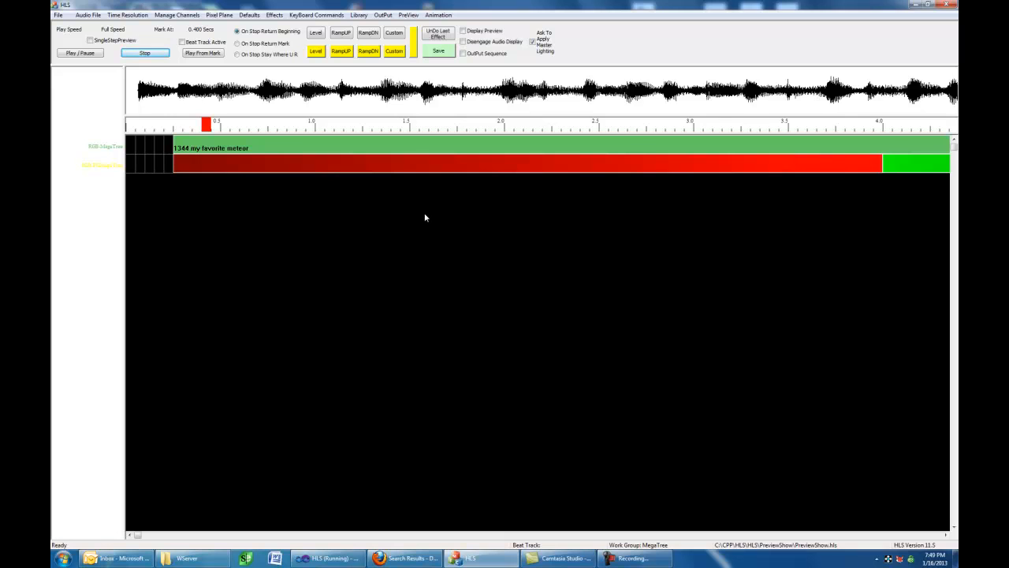